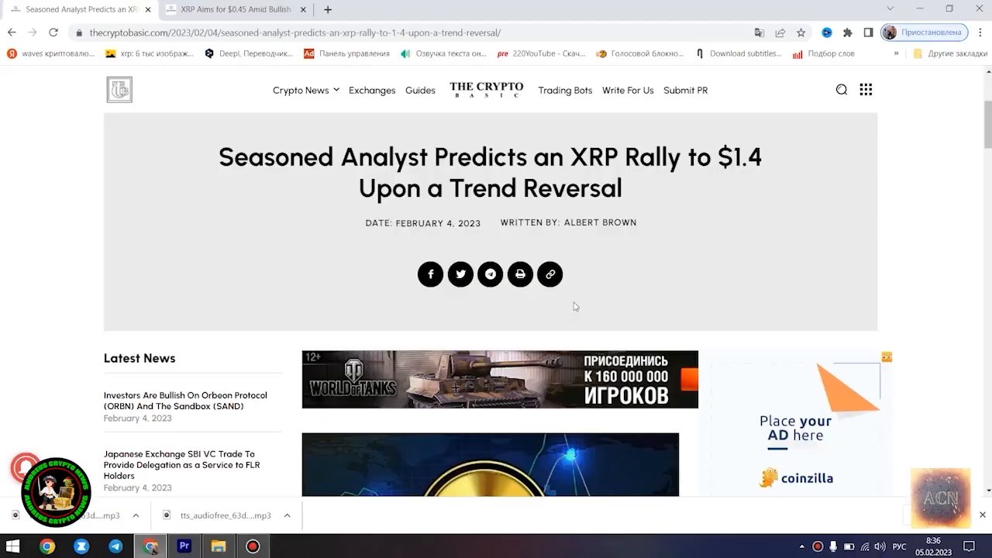
mouse_move(633, 187)
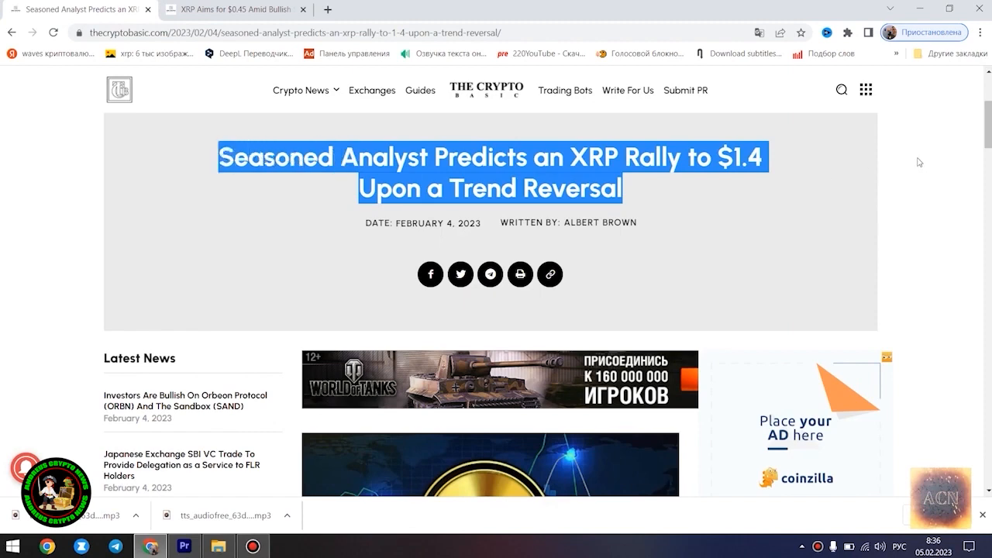
- Read the XRP $1.4 rally article past the ads to Egrag's falling wedge forecast
scroll("down", 3)
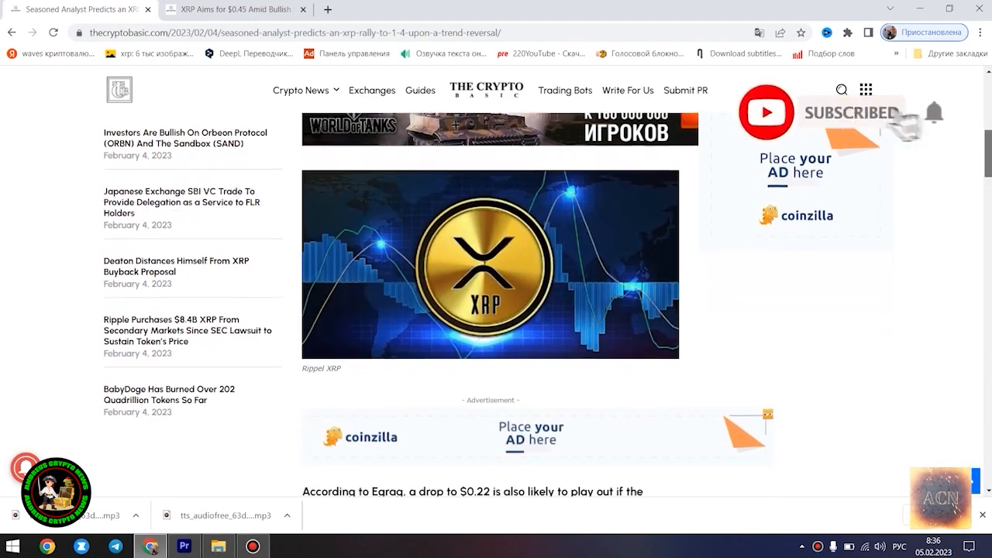
scroll("down", 3)
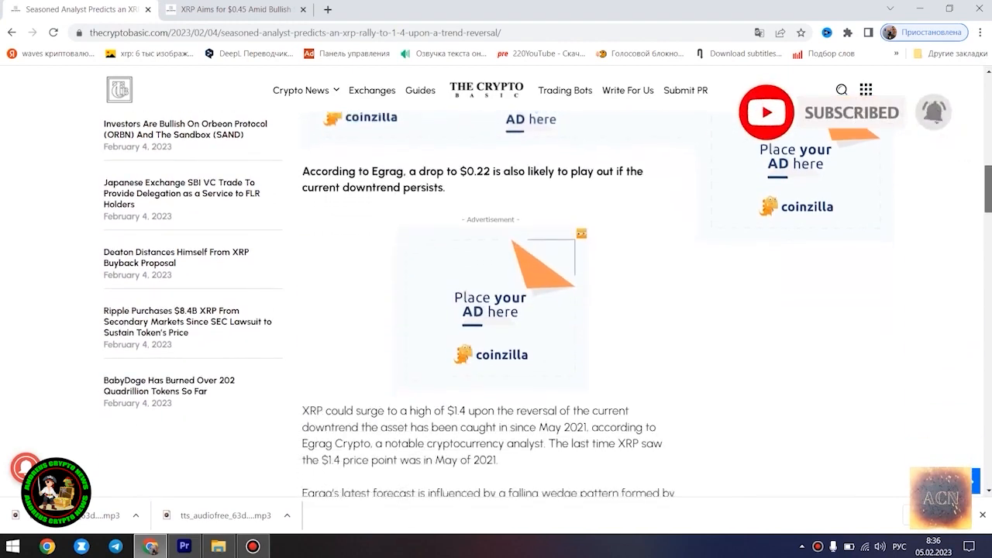
scroll("down", 3)
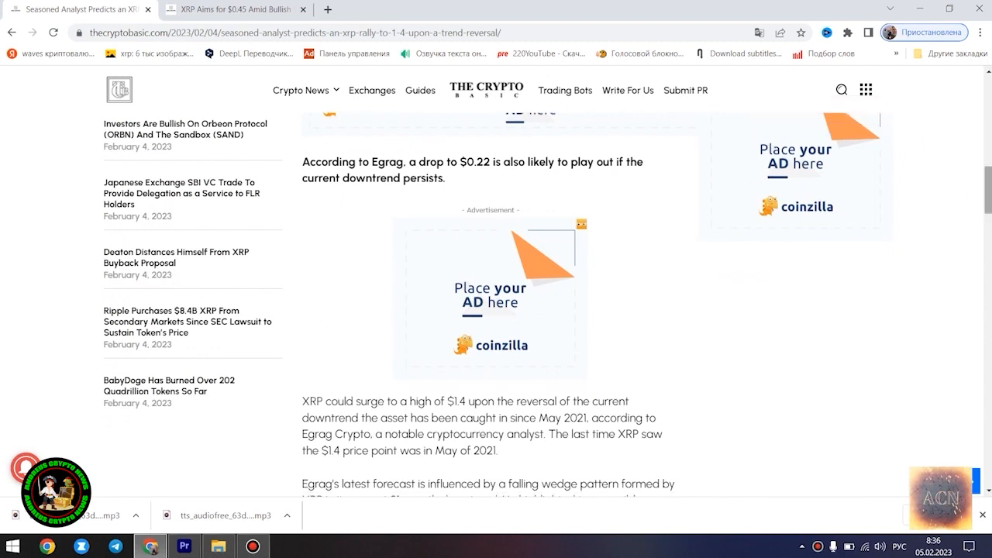
scroll("down", 3)
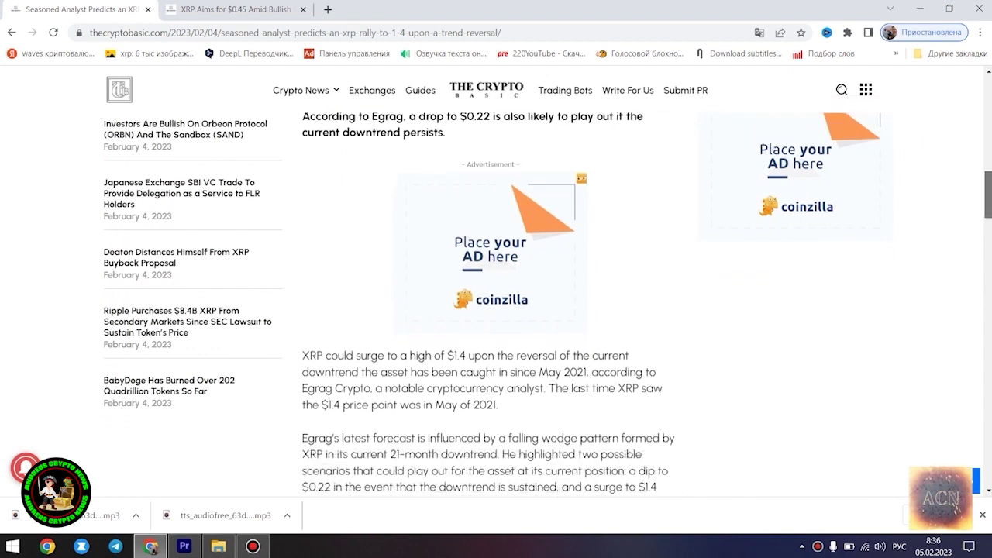
scroll("down", 3)
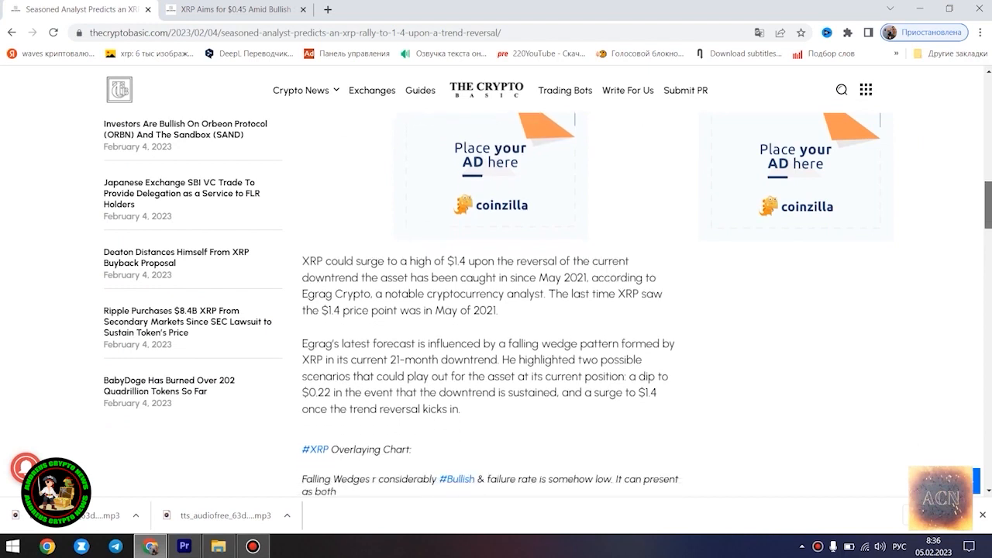
scroll("down", 3)
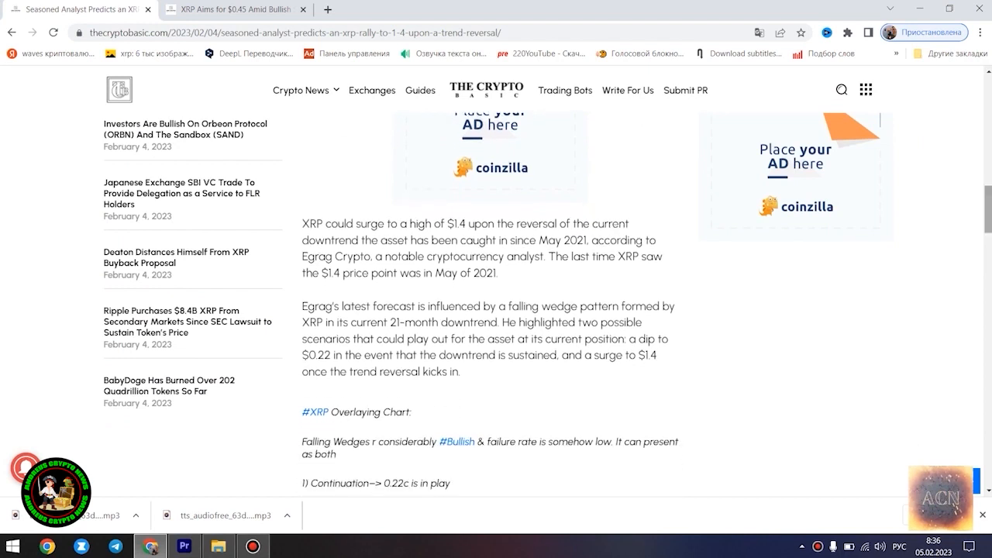
scroll("down", 3)
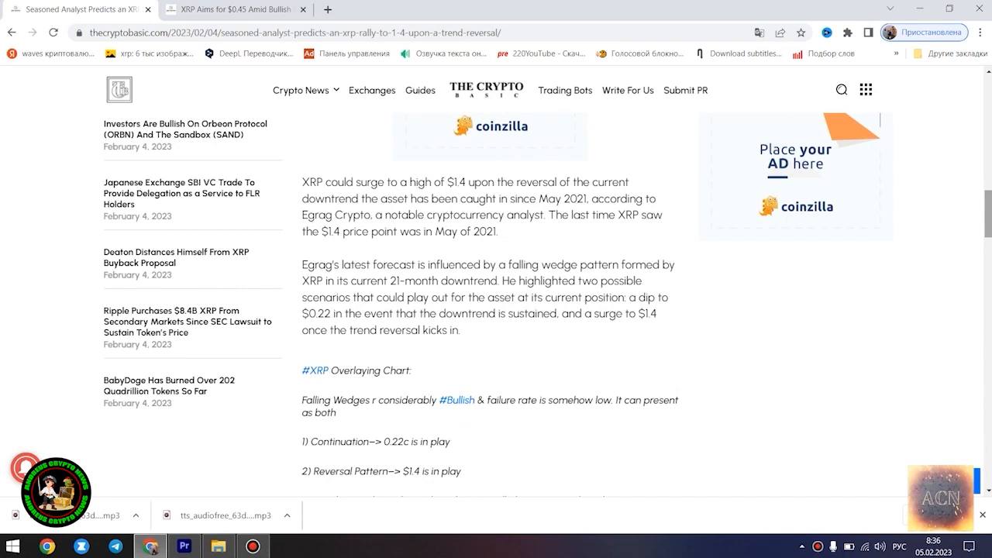
mouse_move(986, 204)
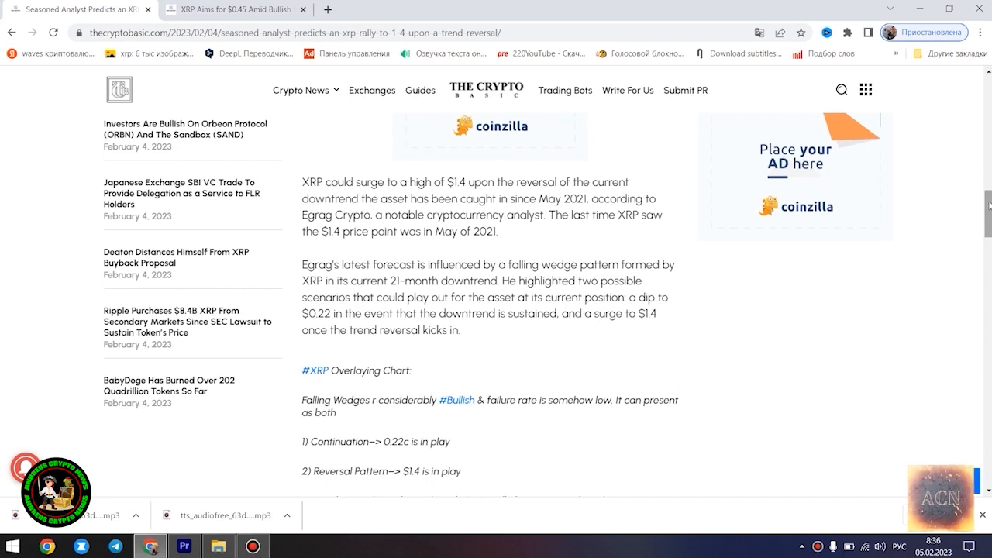
scroll("down", 3)
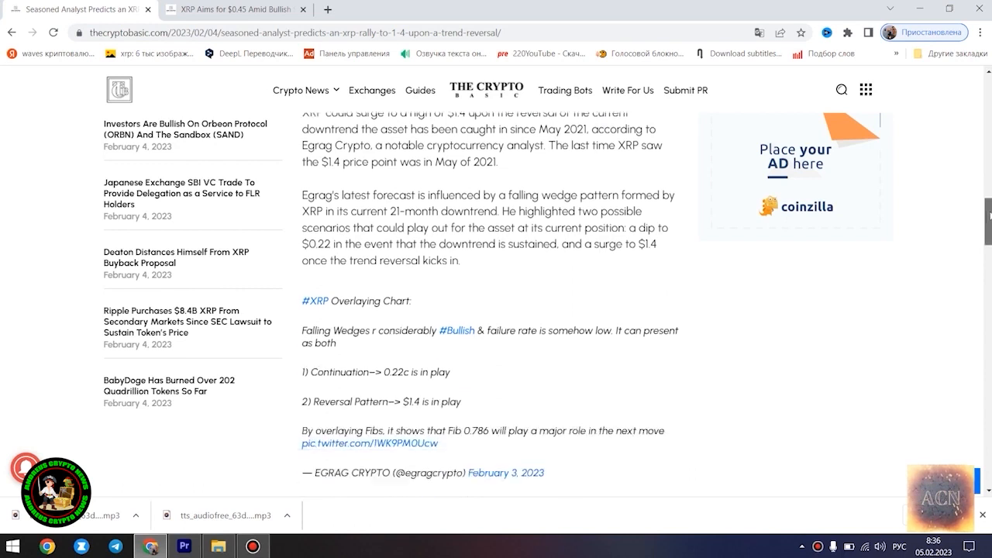
scroll("down", 3)
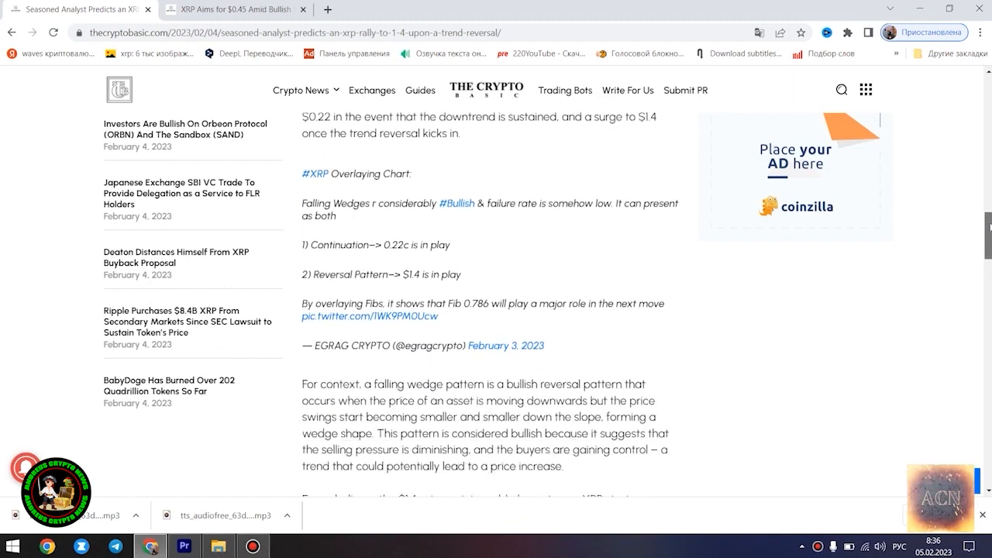
scroll("down", 3)
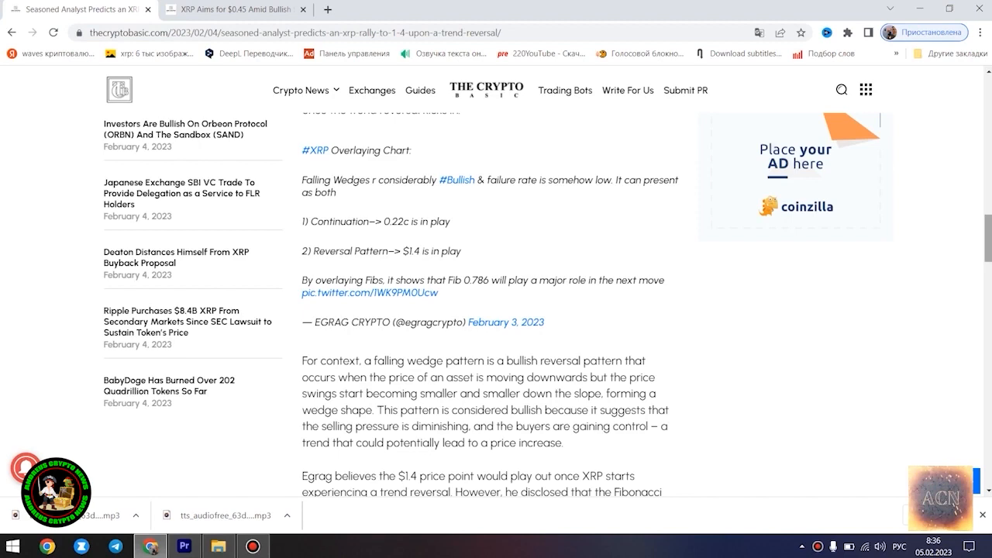
scroll("down", 3)
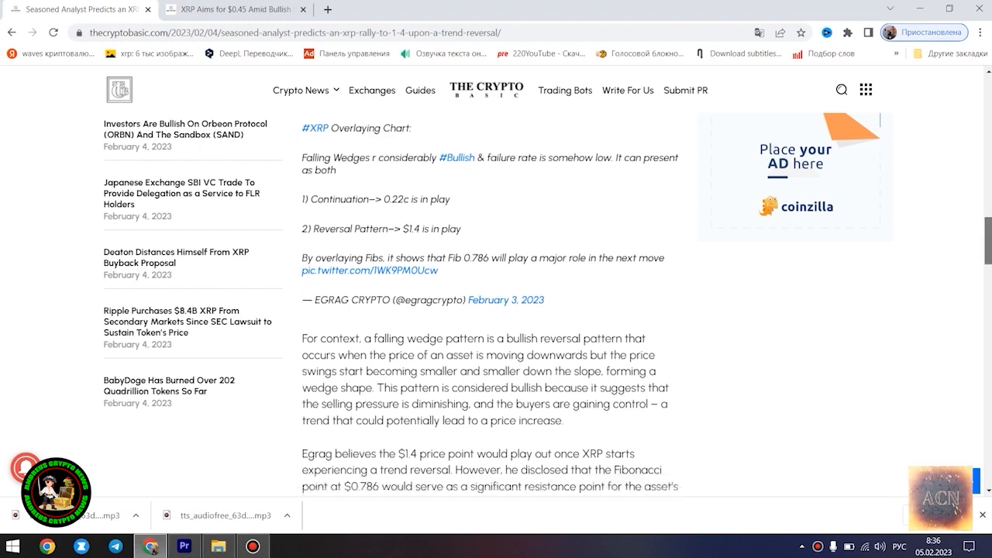
scroll("down", 3)
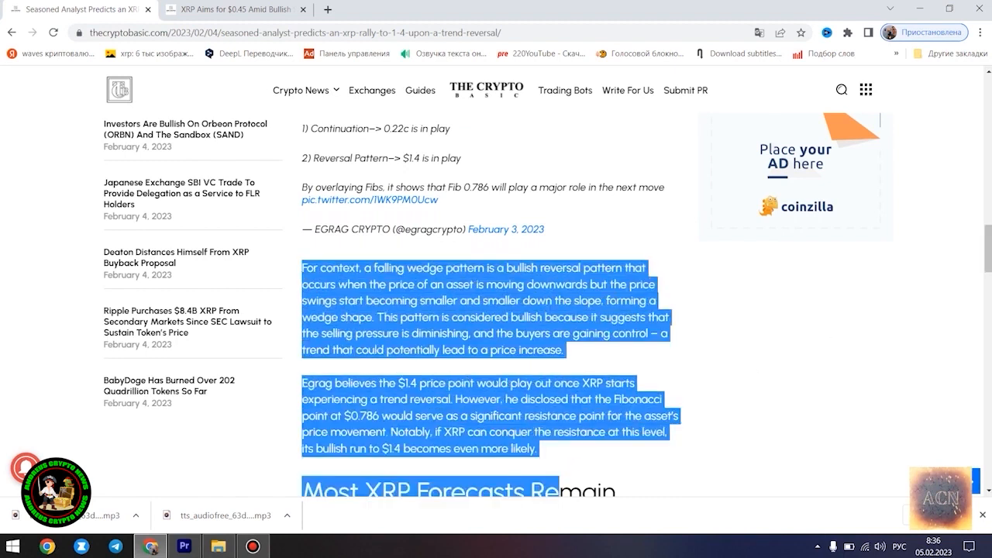
mouse_move(602, 317)
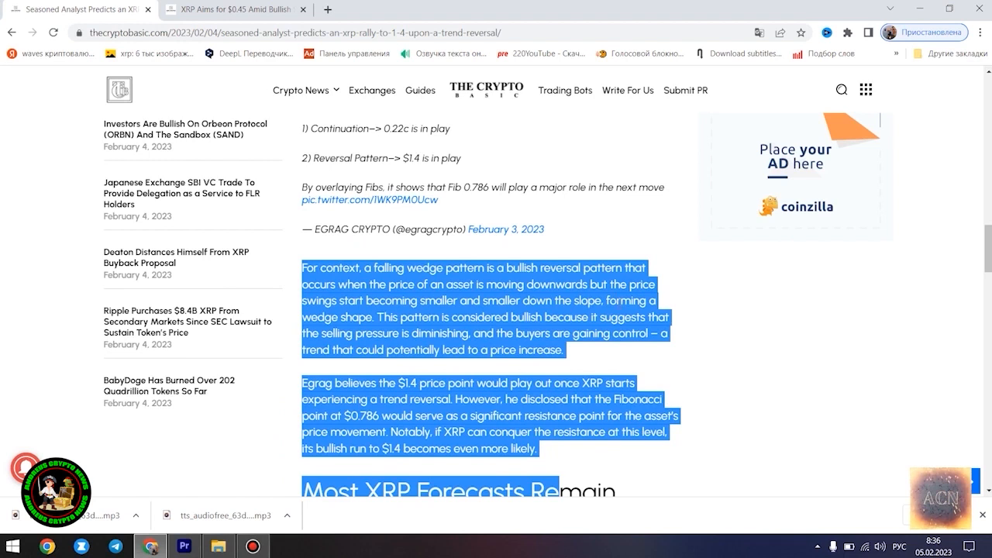
mouse_move(974, 260)
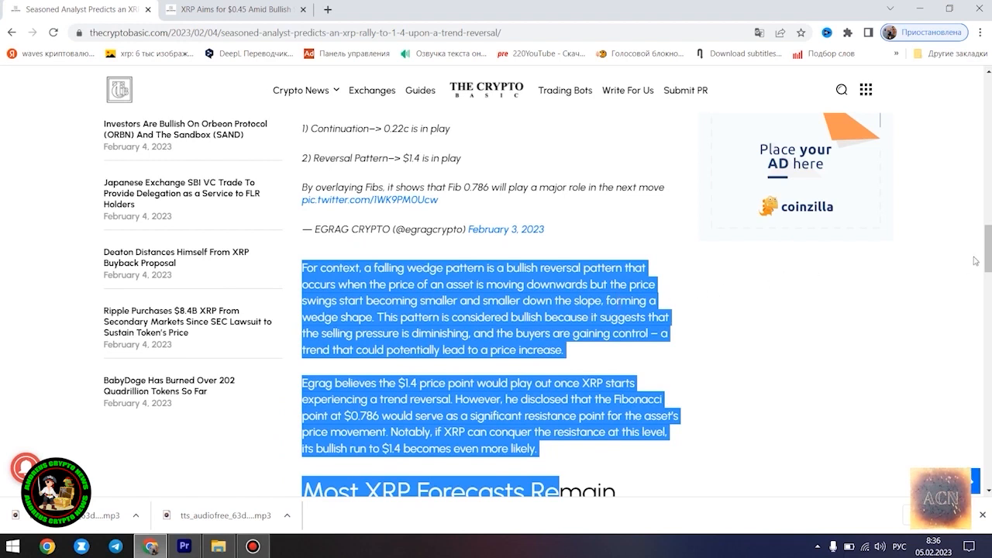
- Continue the XRP $1.4 article down to Alex Cobb's forecast and the $0.4096 price
scroll("down", 3)
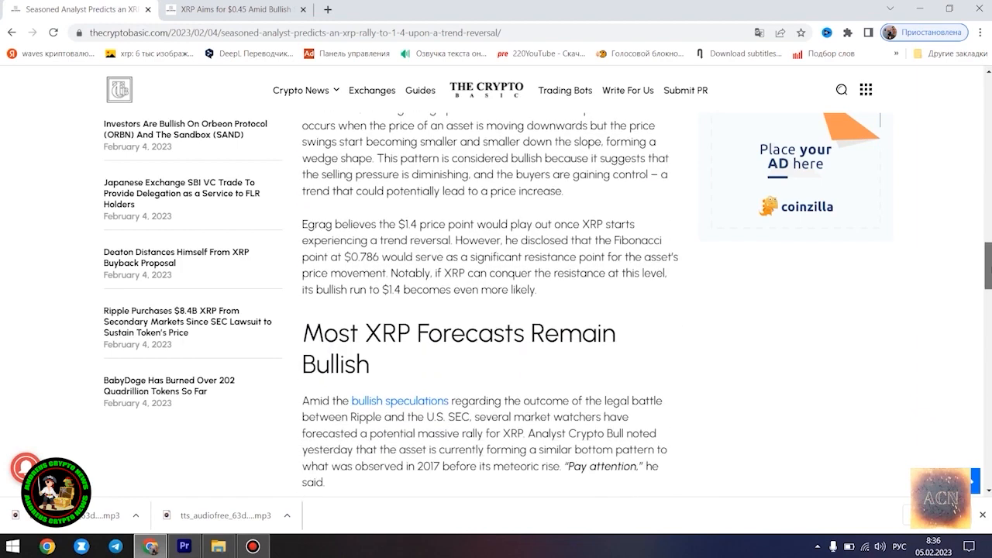
scroll("down", 3)
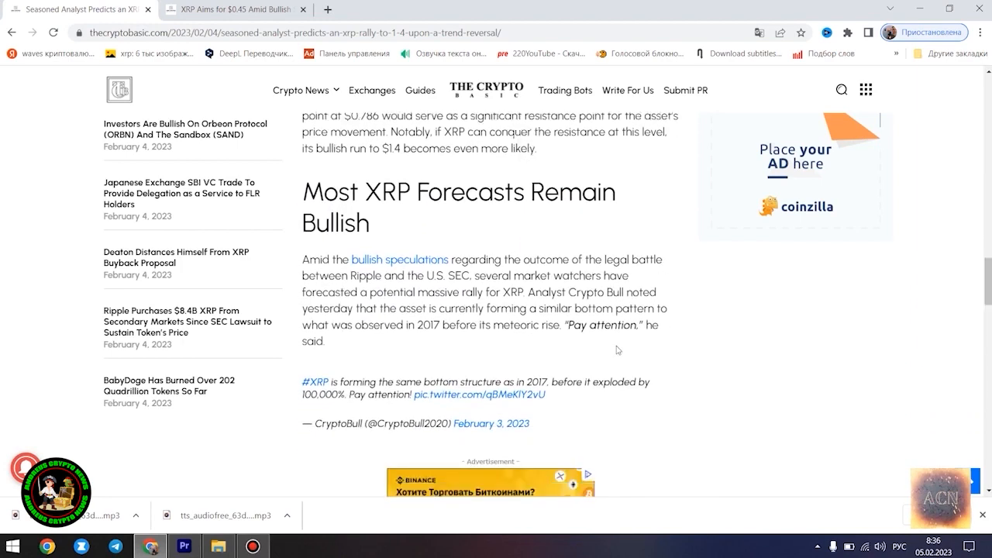
double_click(317, 382)
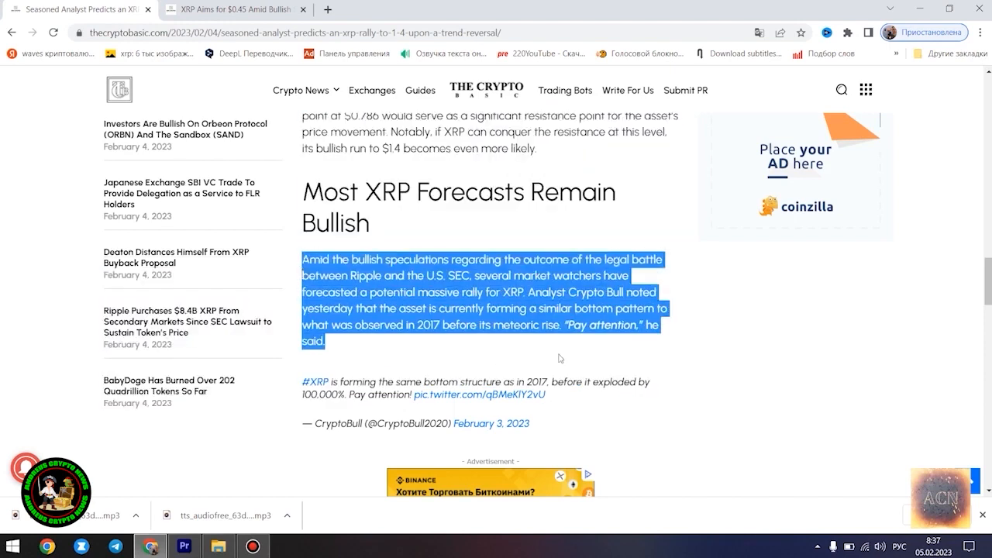
mouse_move(797, 382)
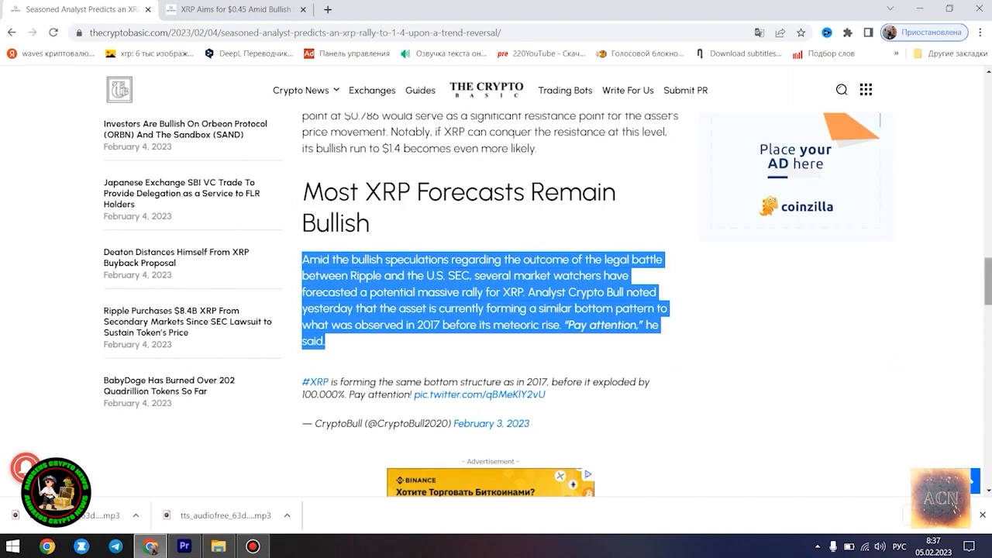
scroll("down", 3)
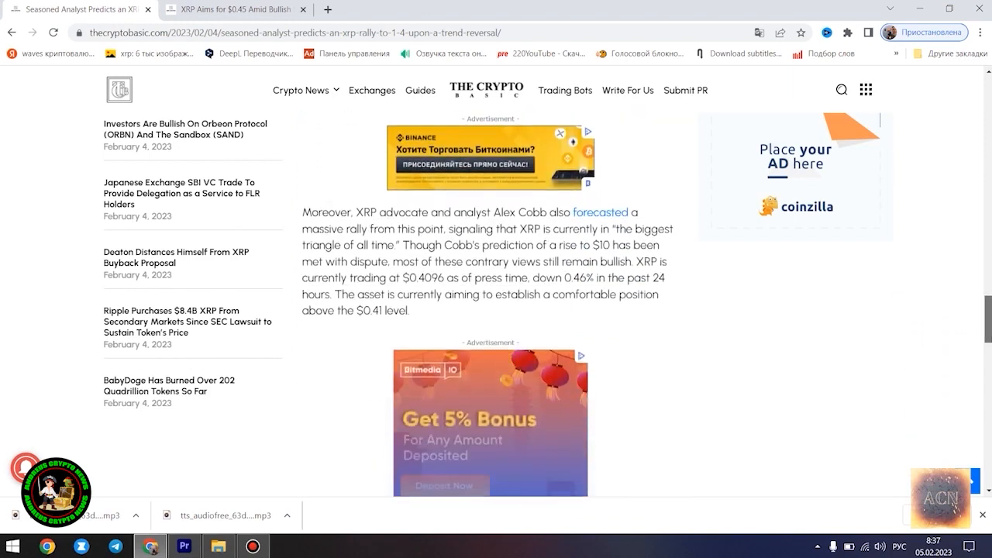
mouse_move(883, 309)
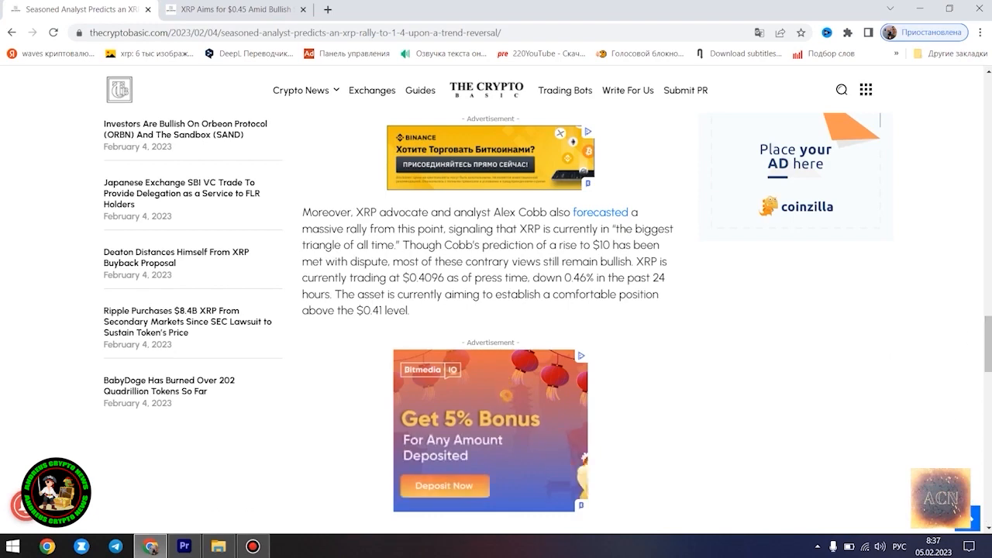
scroll("down", 3)
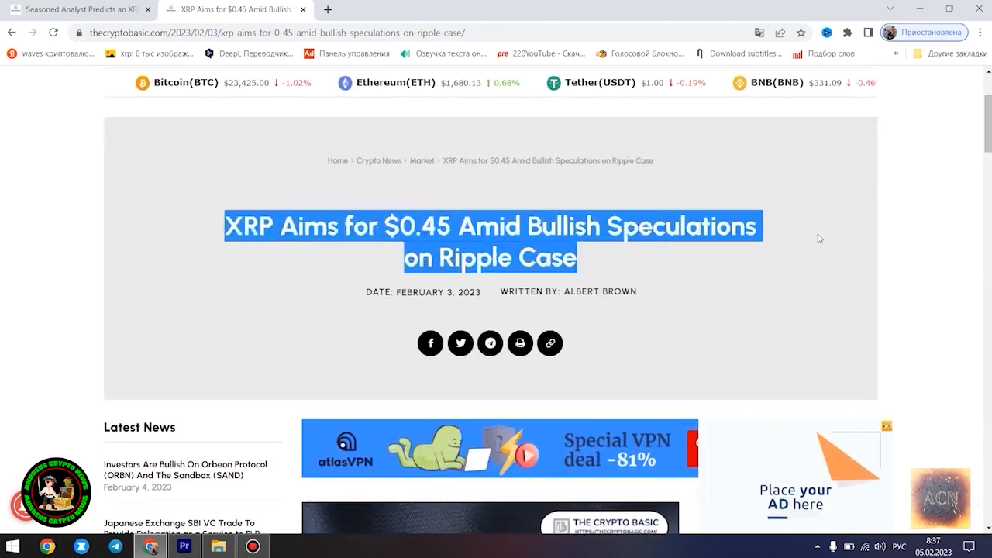
mouse_move(941, 231)
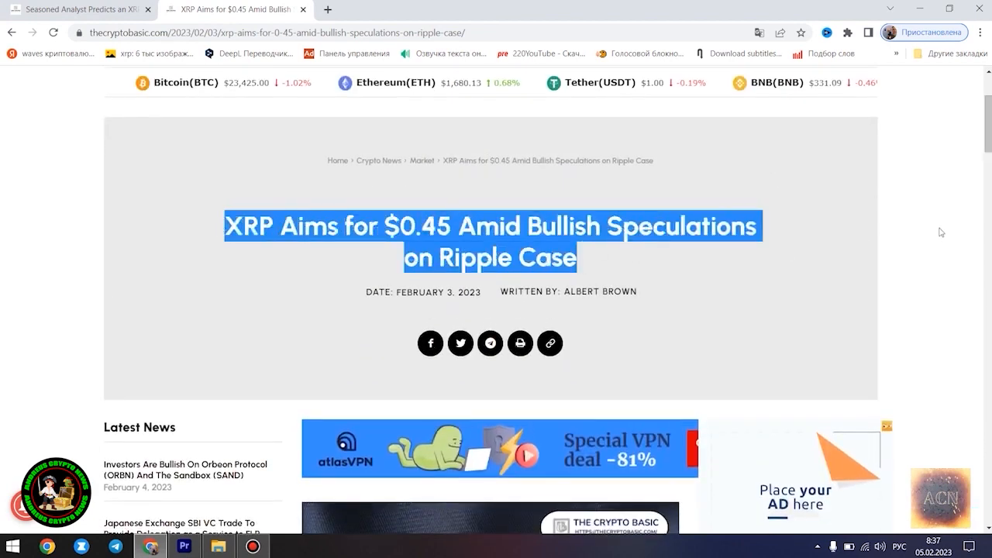
- Read the 'XRP Aims for $0.45' intro, highlighting it and the Ripple case heading
scroll("down", 3)
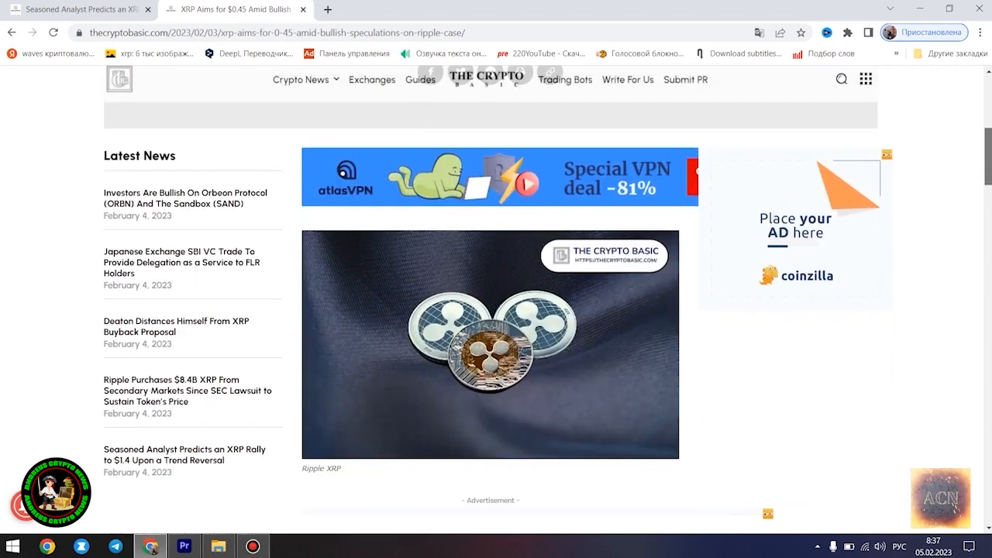
scroll("down", 3)
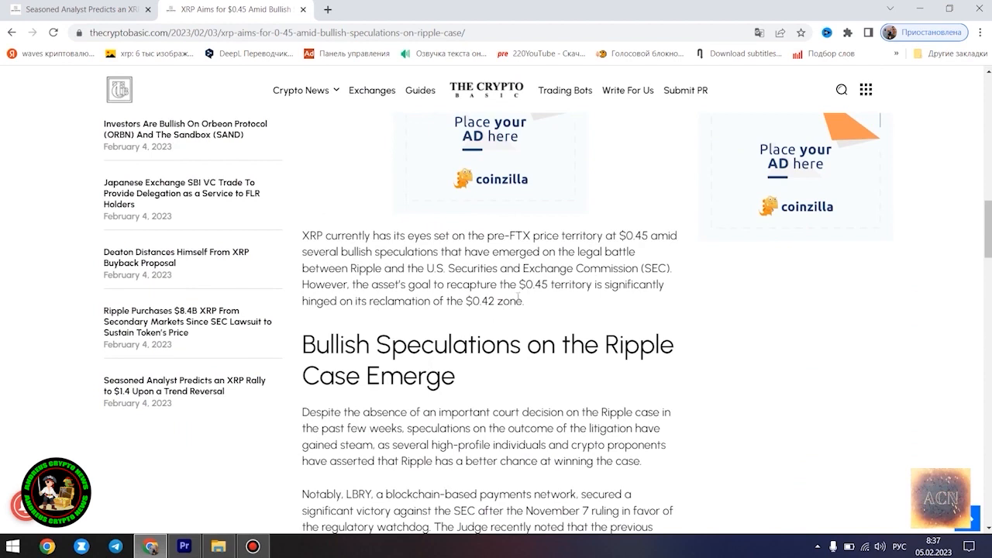
mouse_move(191, 454)
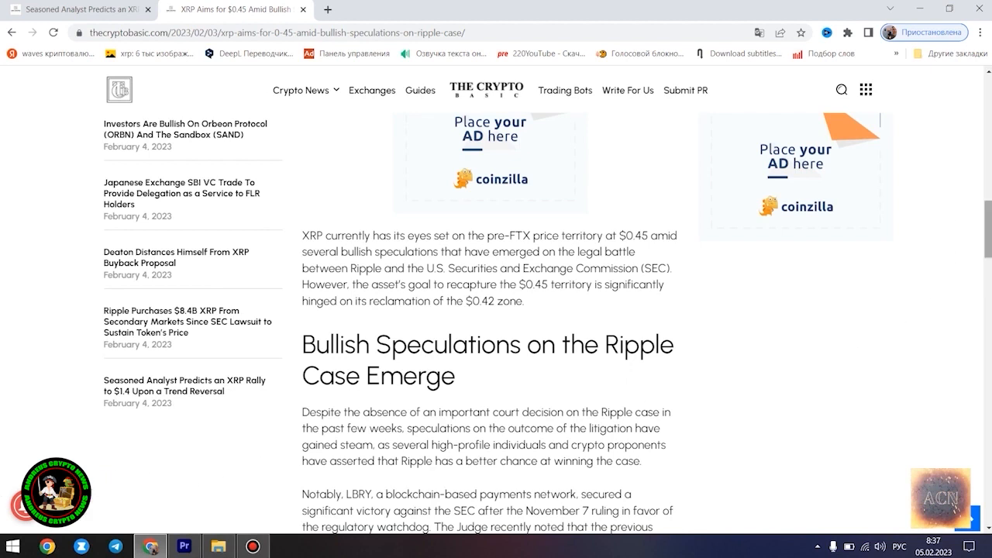
left_click_drag(303, 236, 531, 344)
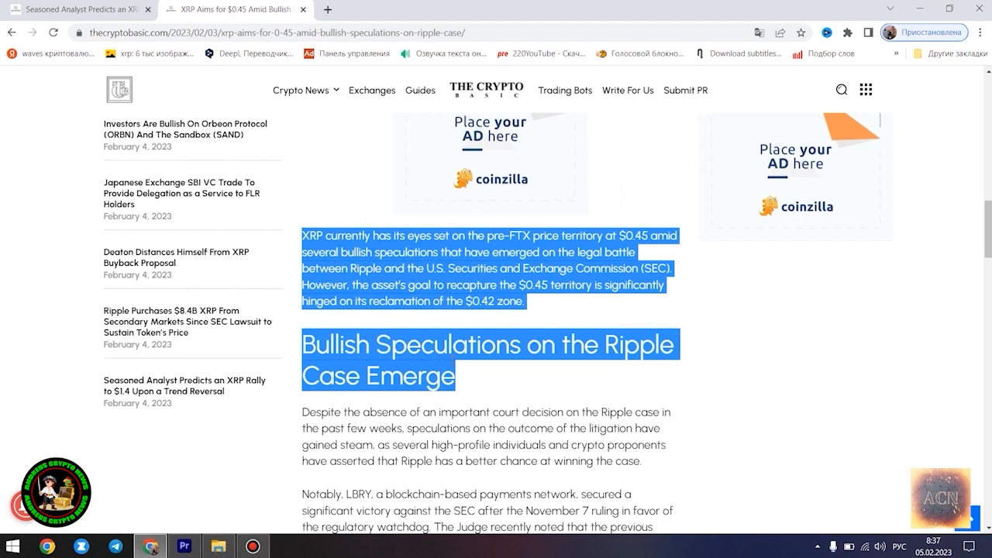
scroll("down", 3)
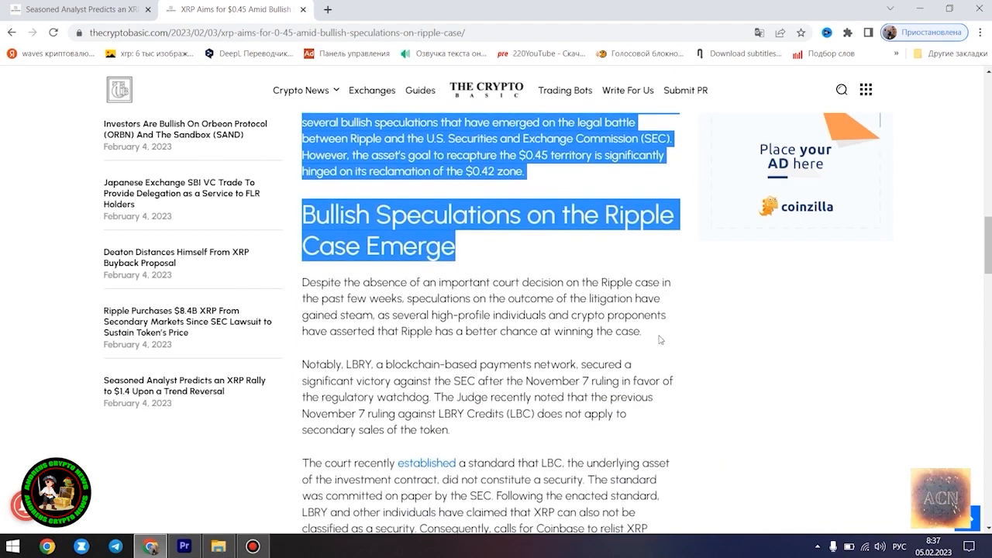
scroll("down", 3)
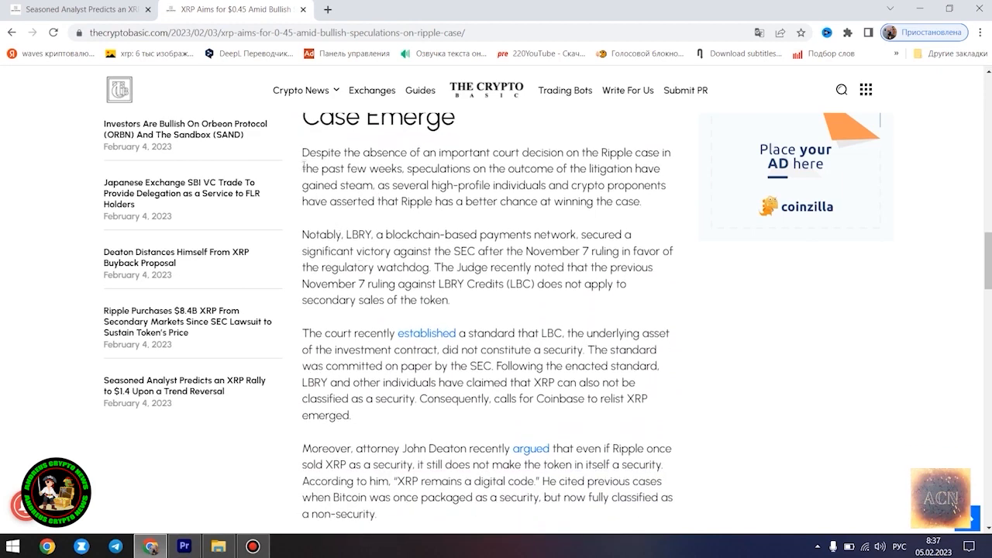
mouse_move(783, 392)
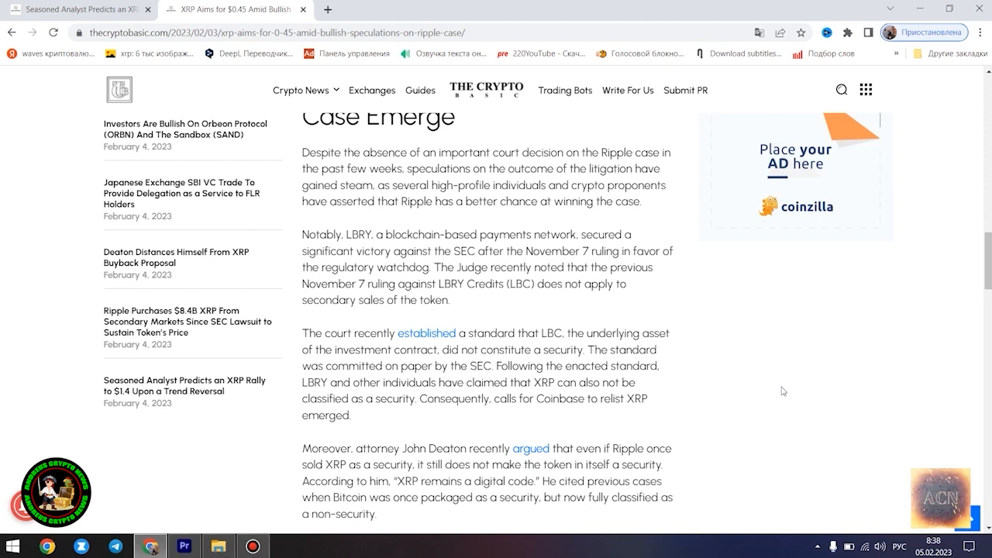
mouse_move(961, 328)
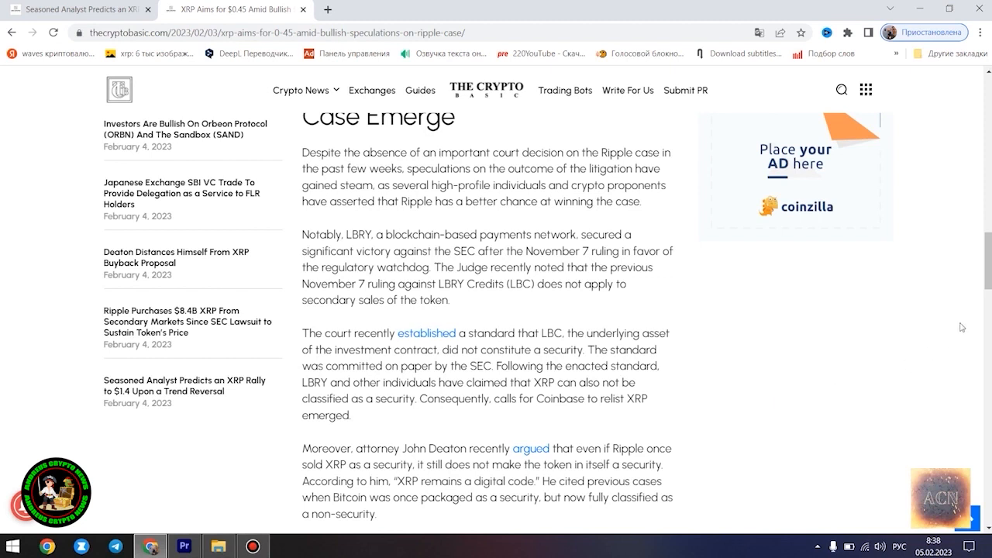
- Scroll through the XRP Price Analysis to the tags and Albert Brown's author bio
scroll("down", 3)
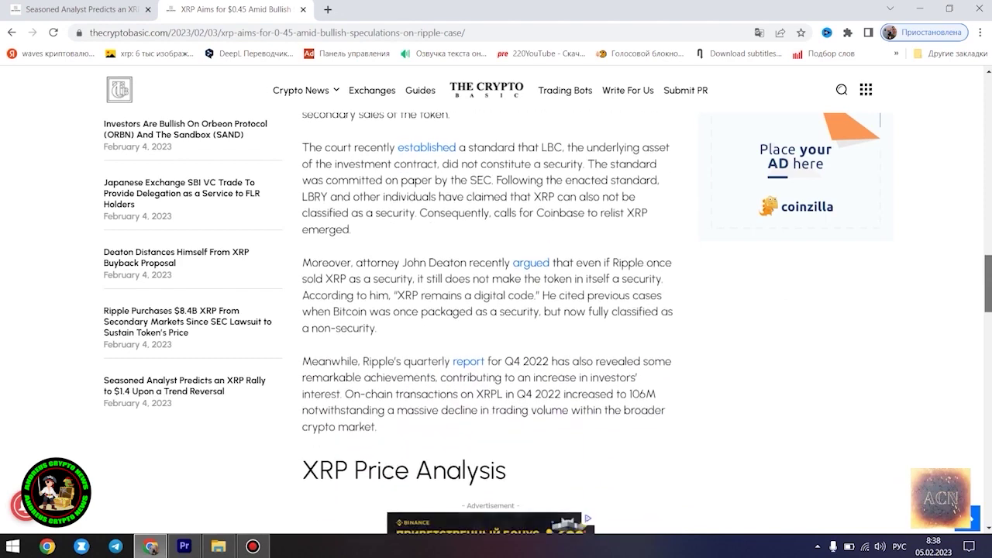
scroll("down", 3)
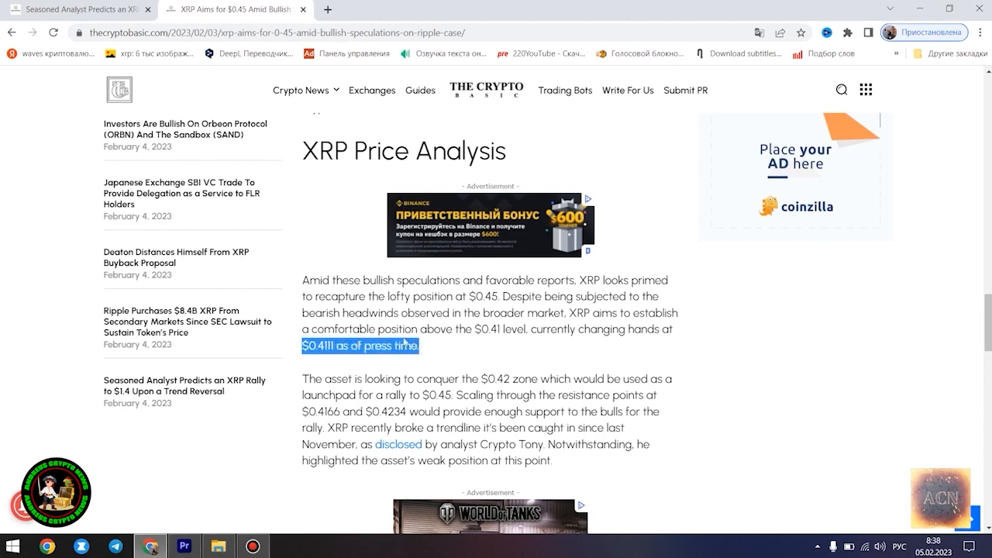
scroll("down", 3)
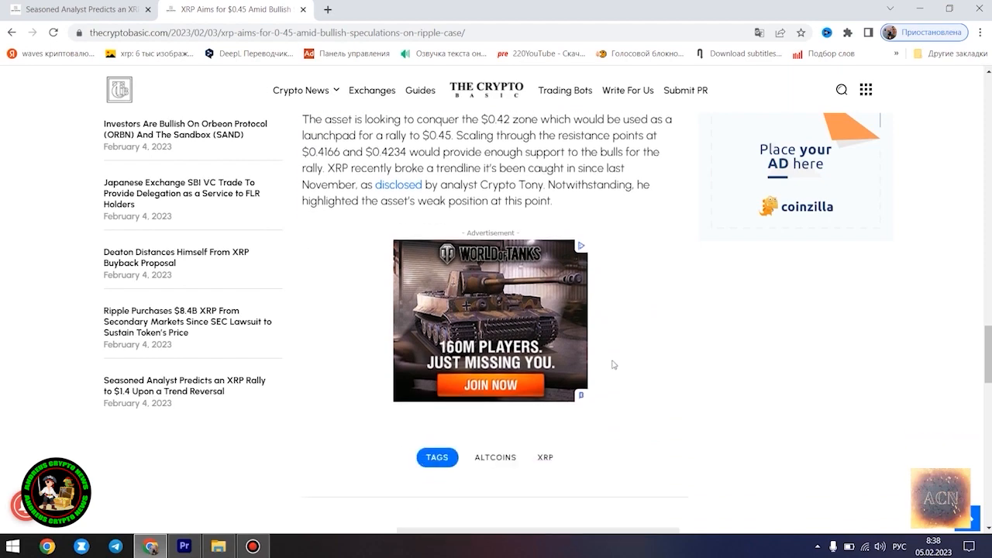
scroll("down", 3)
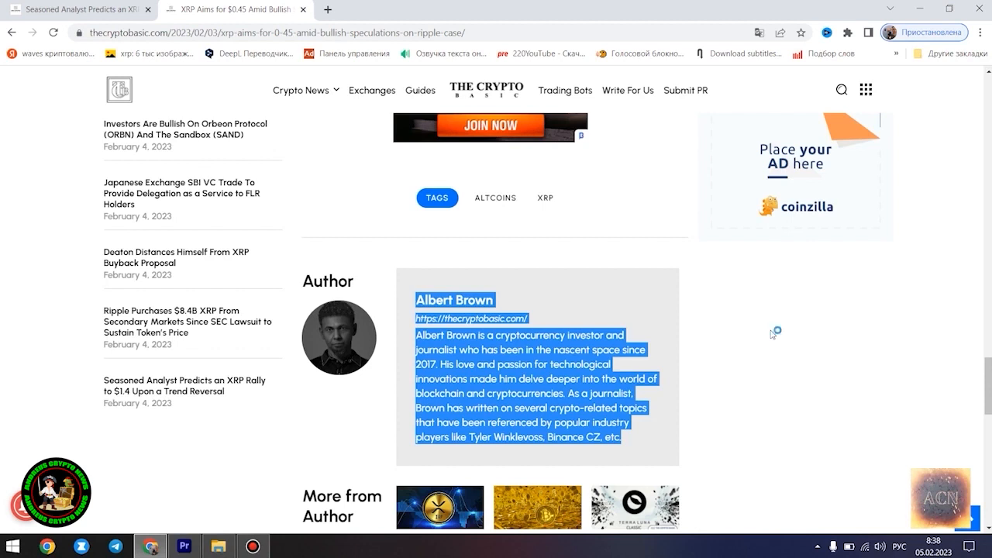
mouse_move(771, 335)
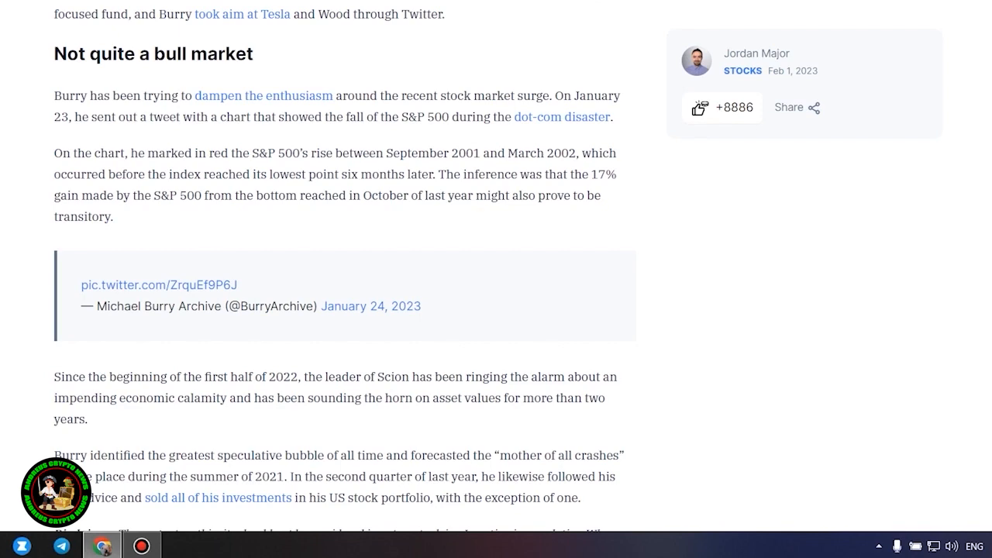
- Scroll Finbold's Michael Burry 'Sell' article down to 'Not quite a bull market'
scroll("down", 3)
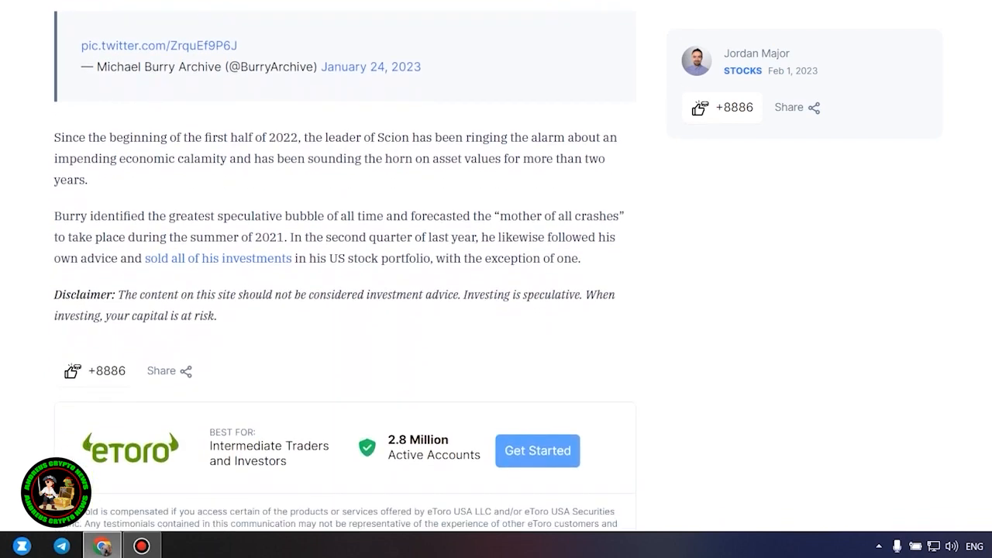
scroll("down", 3)
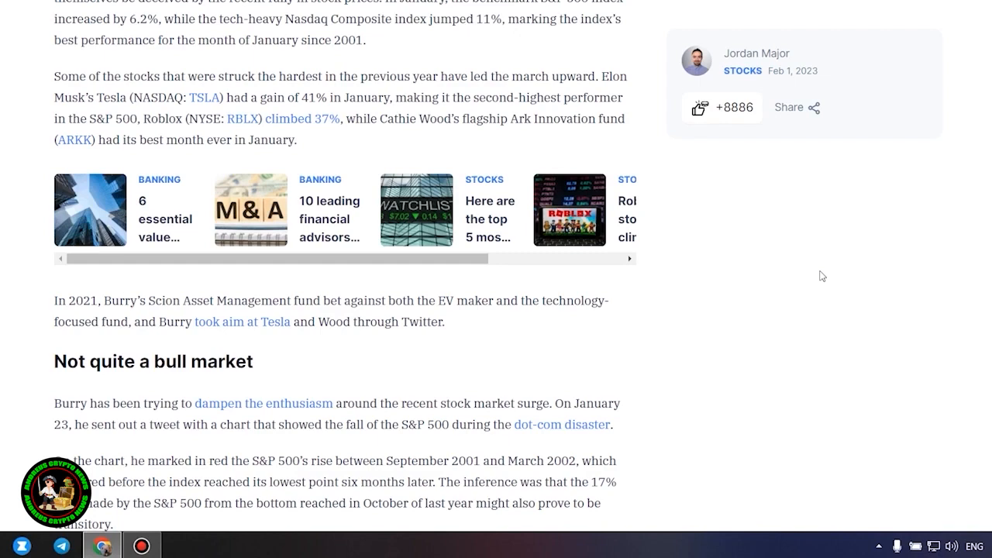
scroll("up", 3)
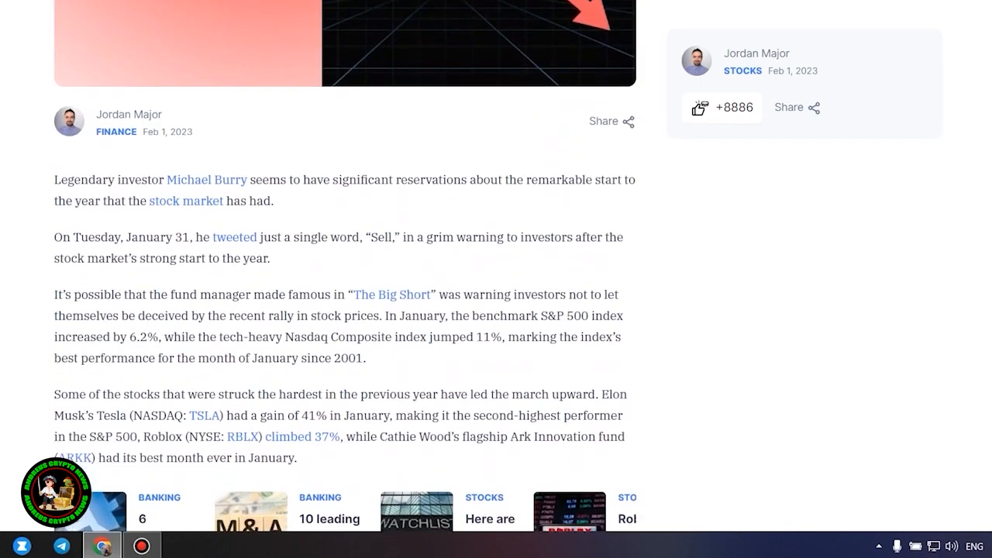
scroll("down", 3)
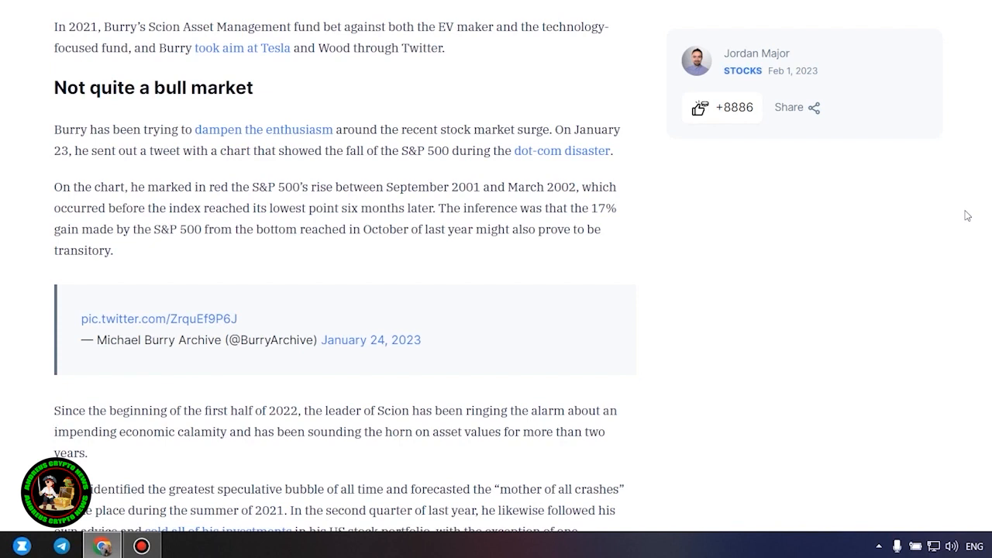
- Scroll to the end of the Burry article, through the disclaimer
scroll("down", 3)
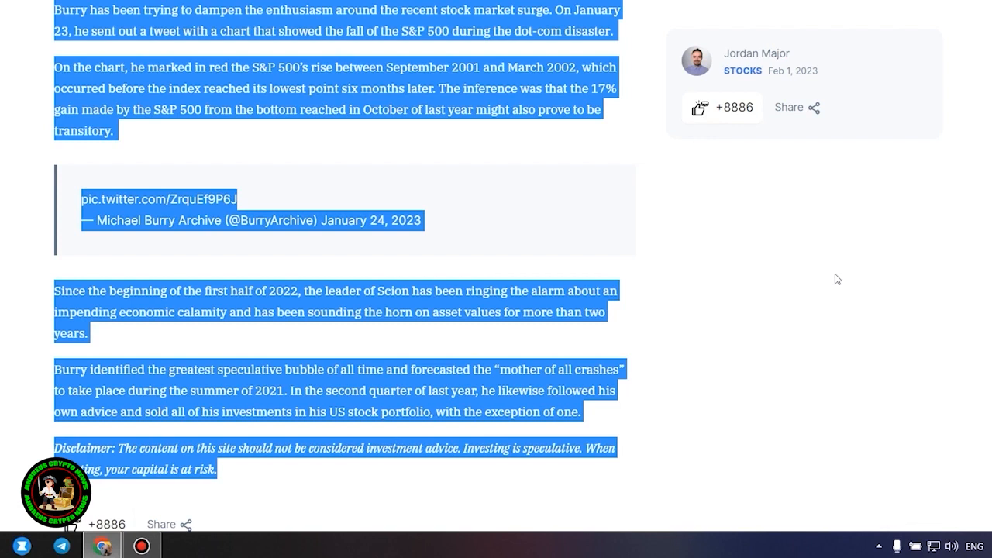
mouse_move(836, 276)
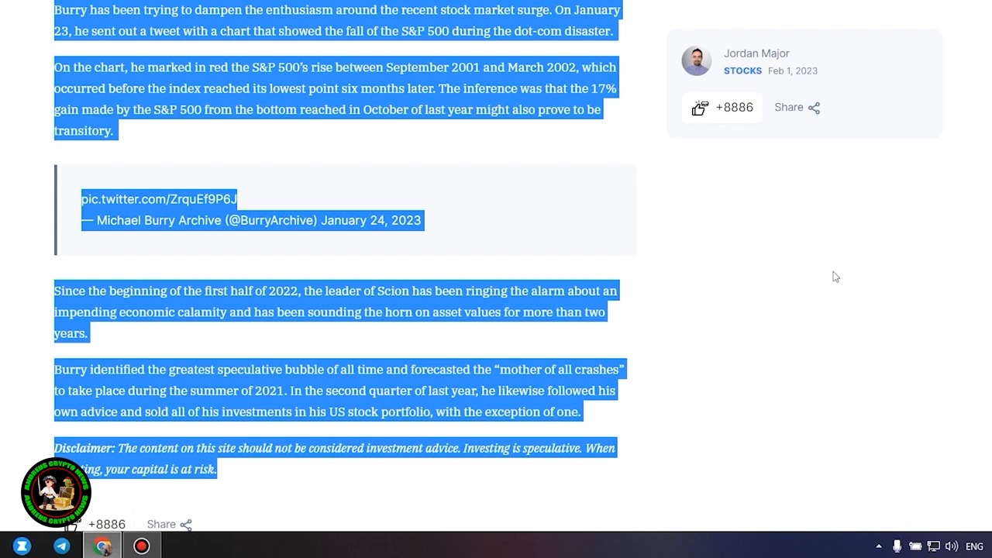
mouse_move(815, 289)
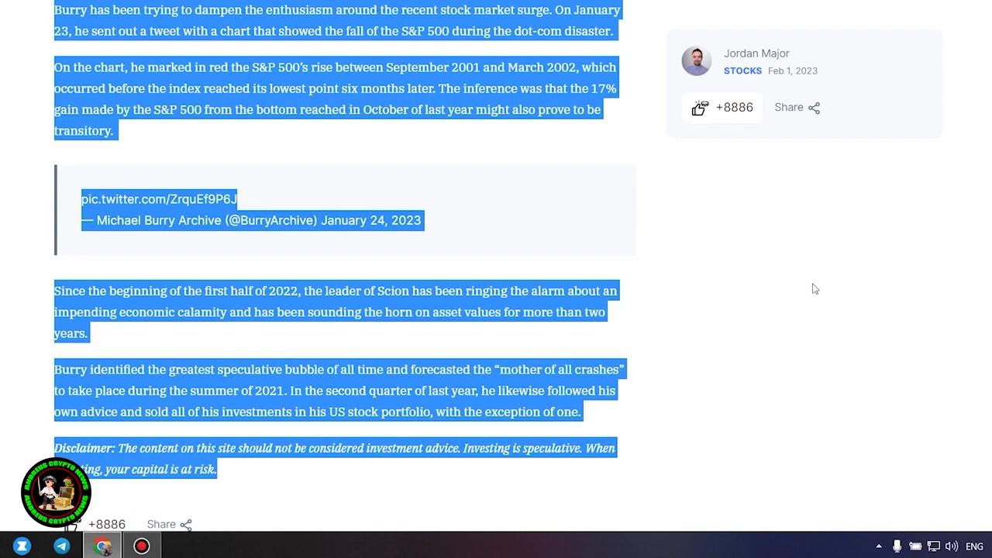
- Scroll the page briefly up and back down, landing on Bitcoinist's DCG Grayscale article
scroll("up", 3)
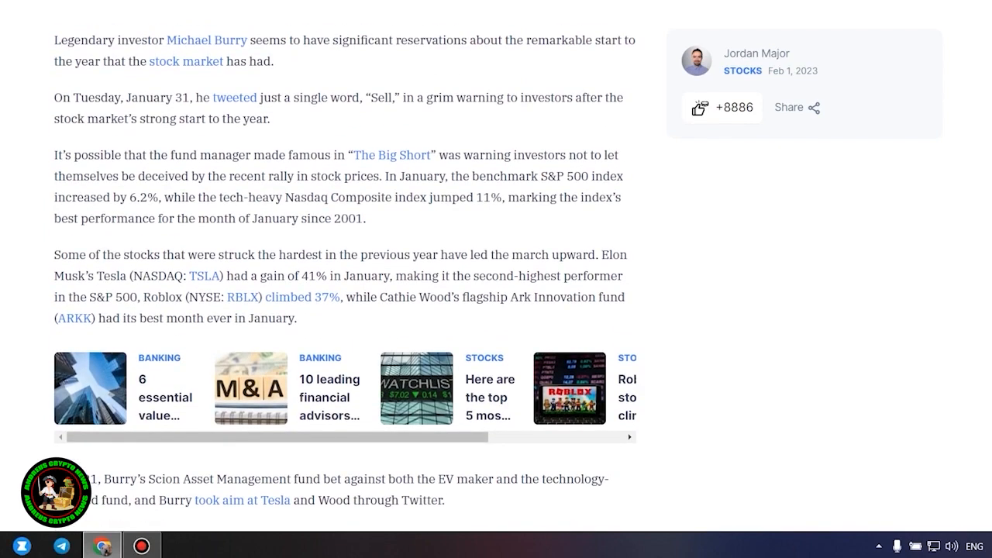
scroll("down", 3)
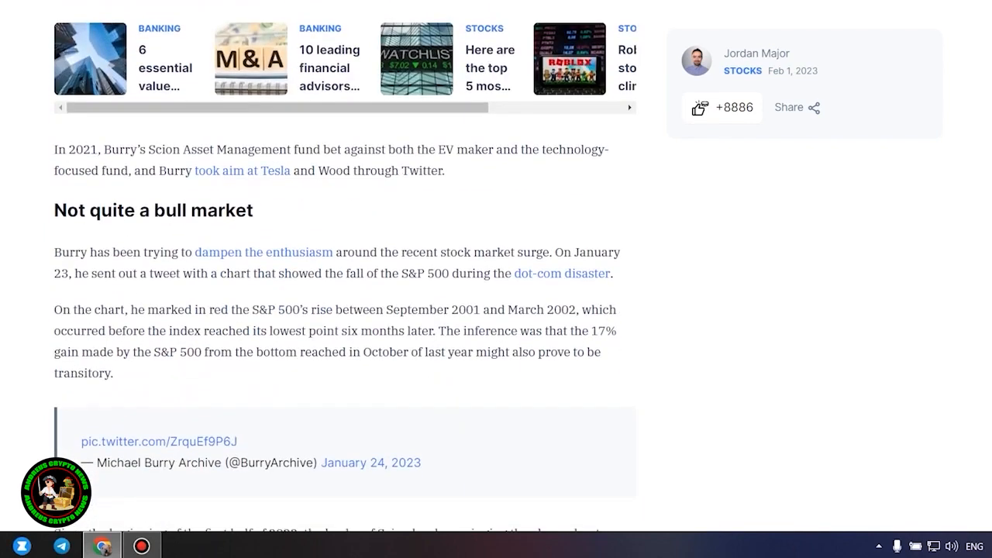
scroll("down", 3)
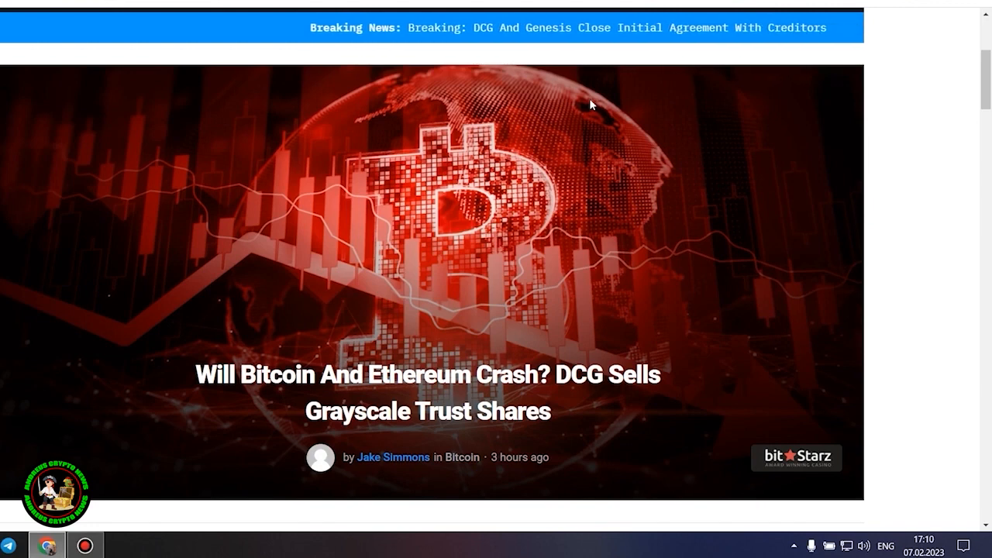
mouse_move(883, 231)
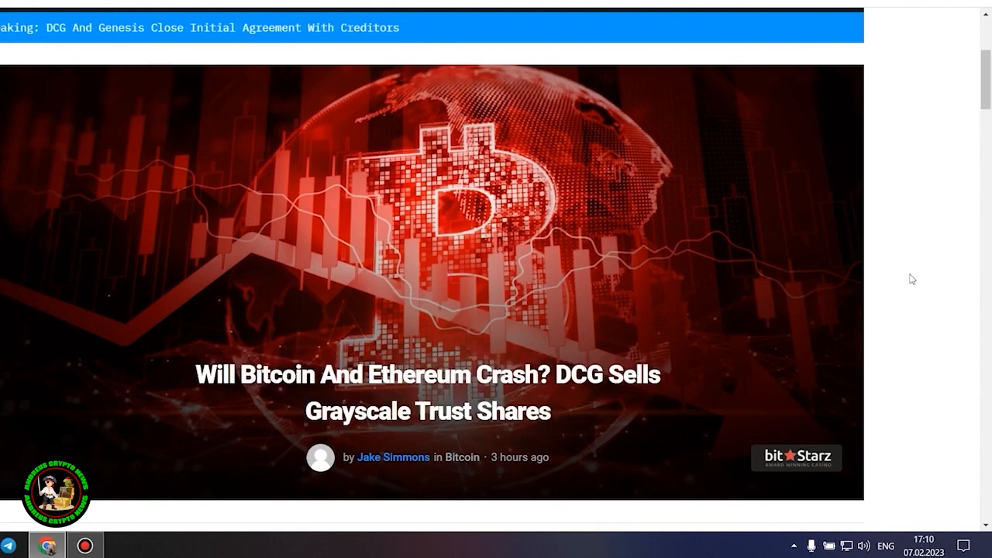
- Scroll past the price ticker and intro to 'Bitcoin And Ethereum Crash Looming?'
scroll("down", 3)
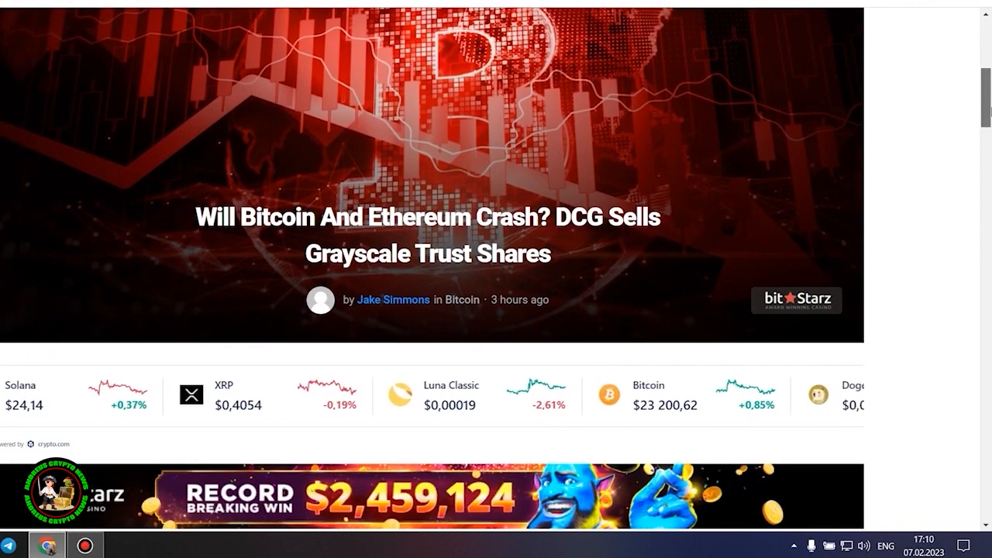
scroll("down", 3)
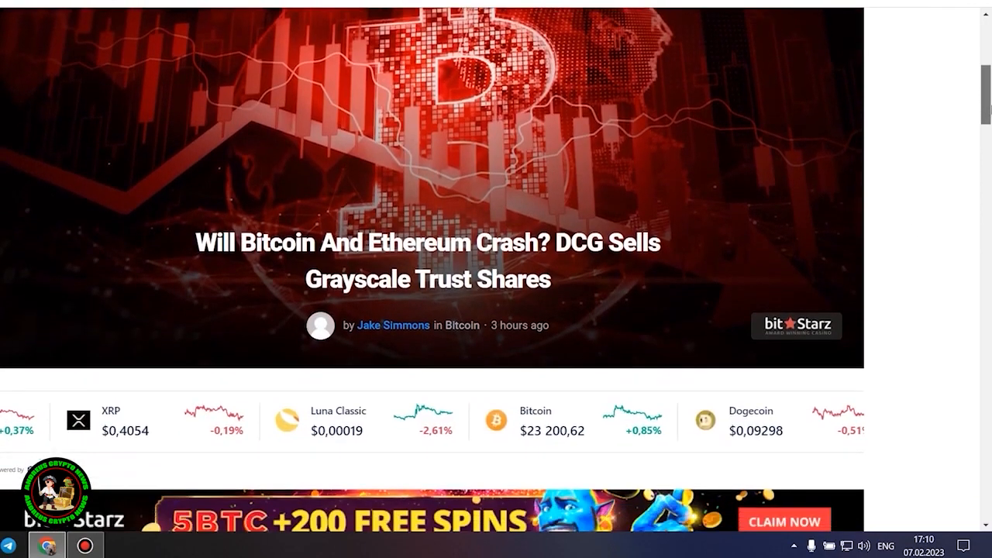
scroll("down", 3)
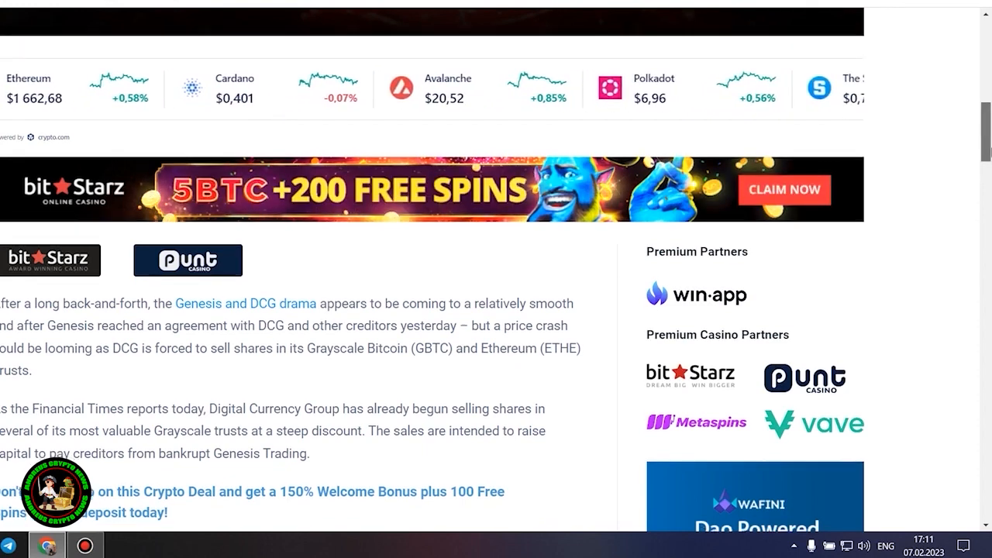
scroll("down", 3)
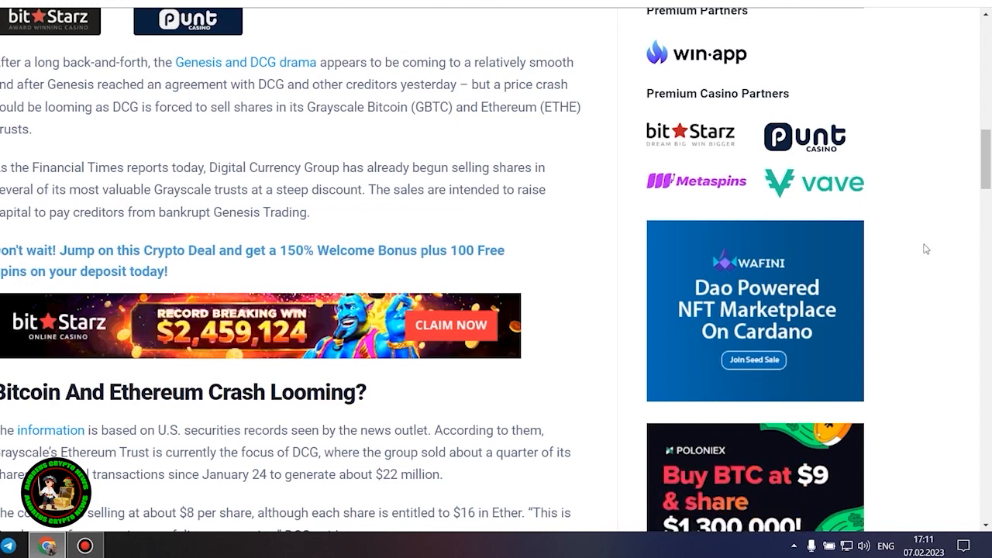
- Read past the DCG share-sale details and ads to 'DCG And Genesis Reach Agreement With Creditors'
scroll("down", 3)
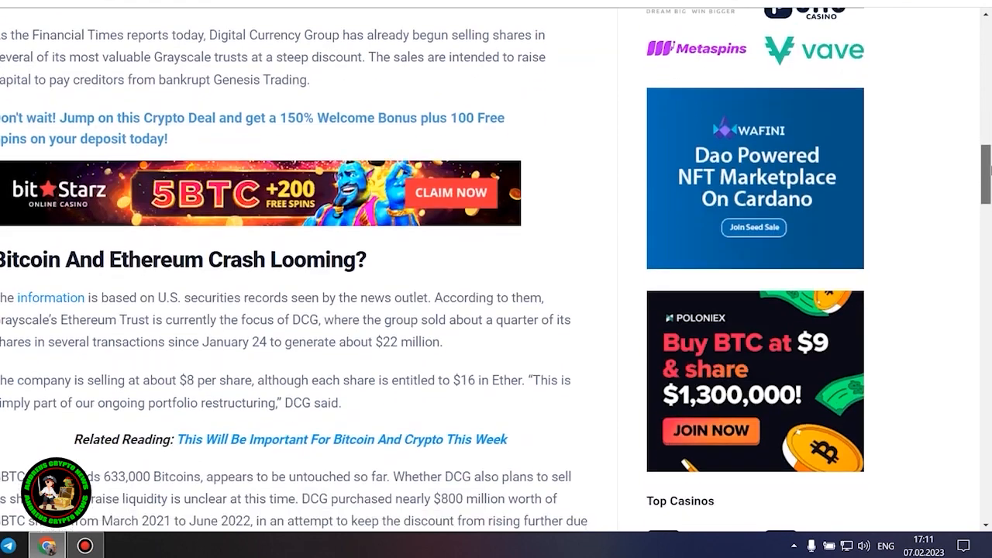
scroll("down", 3)
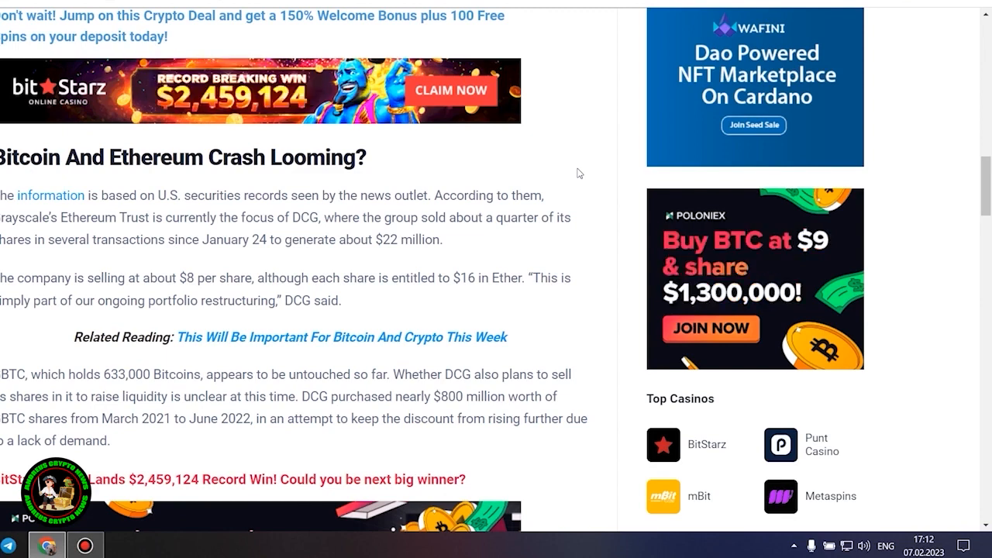
scroll("down", 3)
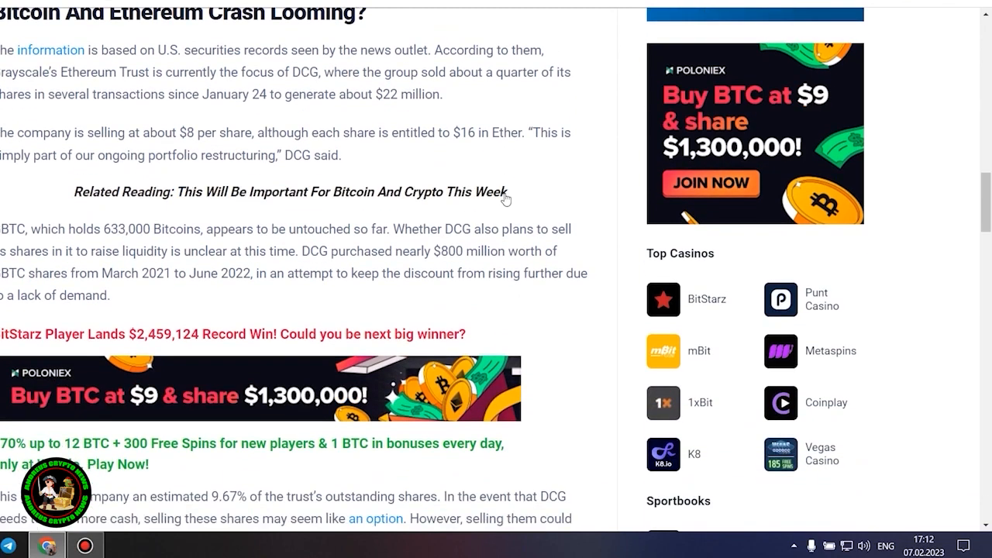
scroll("down", 3)
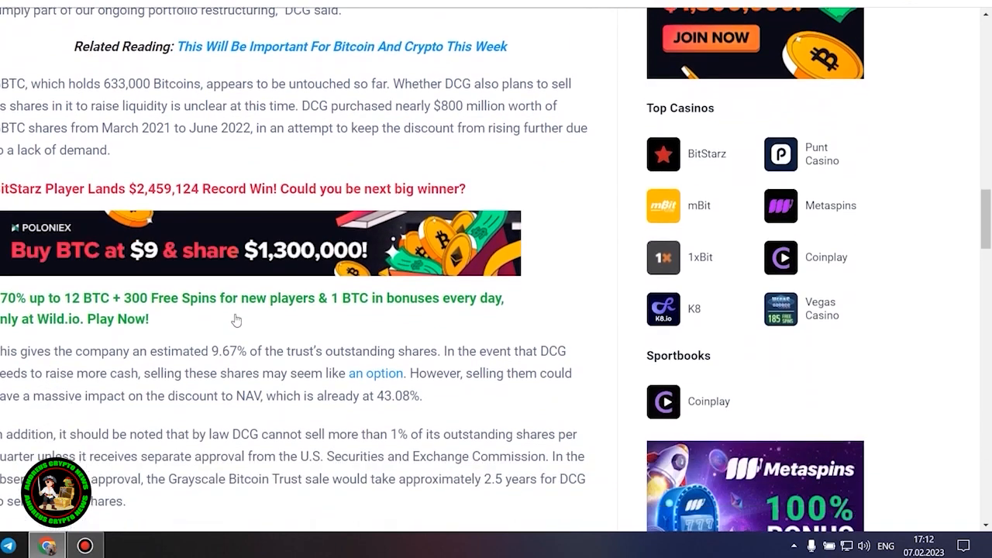
mouse_move(595, 287)
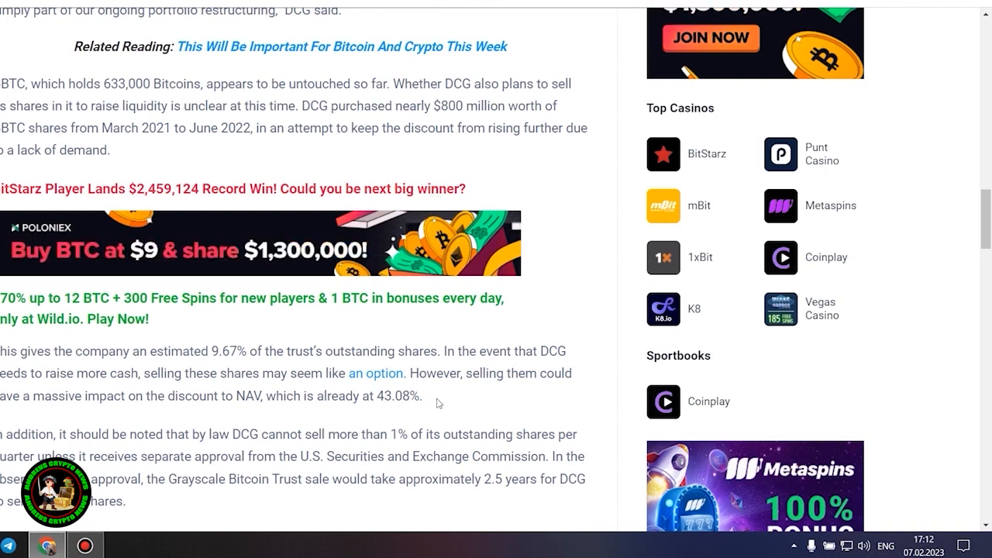
mouse_move(519, 398)
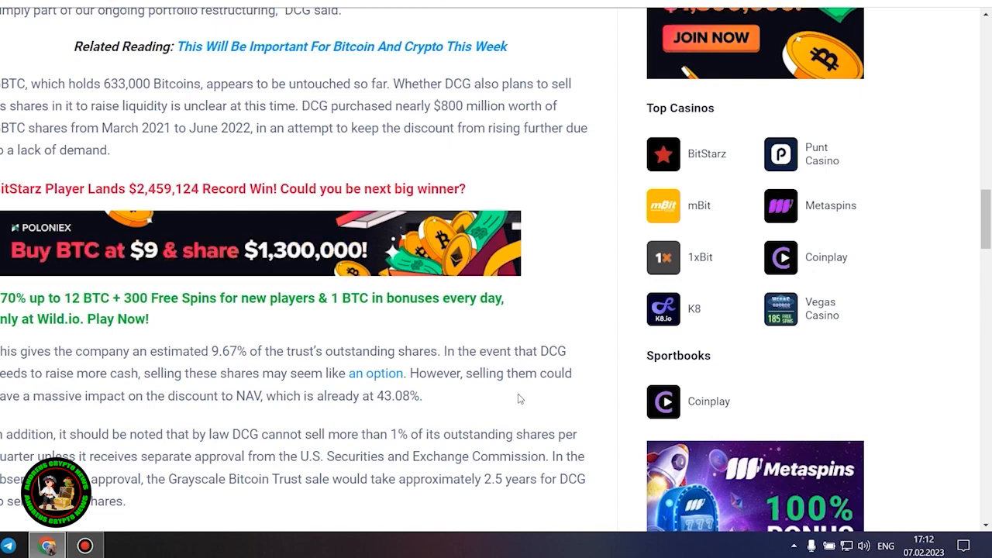
scroll("down", 3)
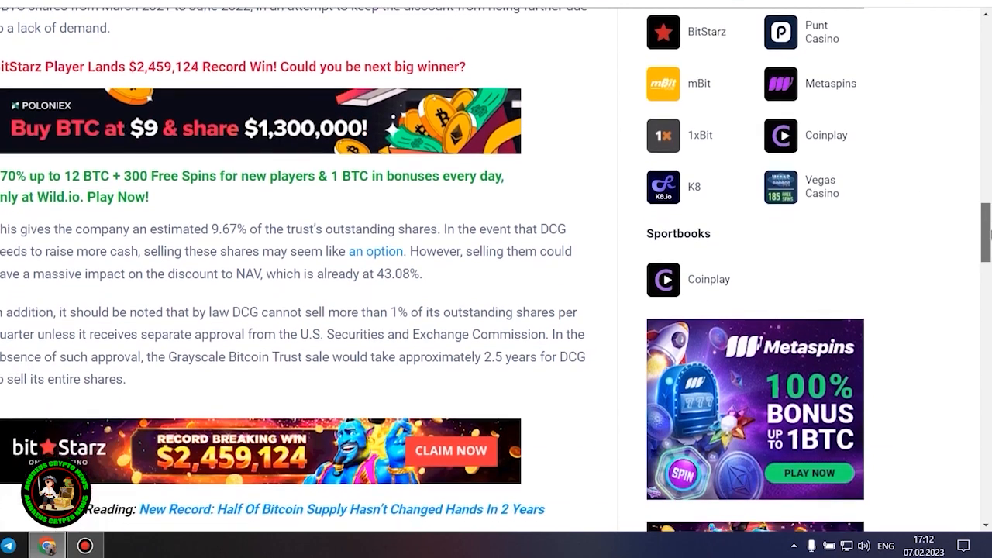
scroll("down", 3)
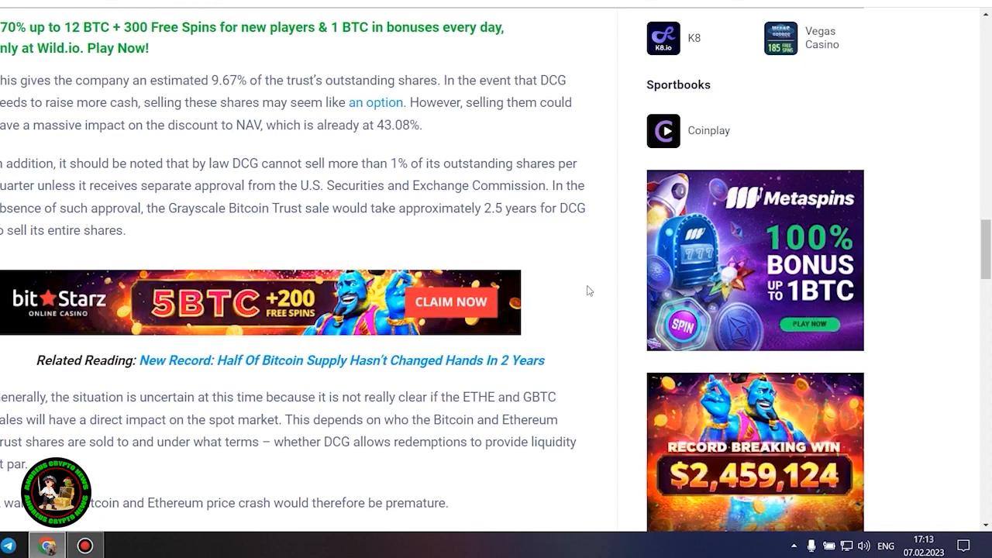
scroll("down", 3)
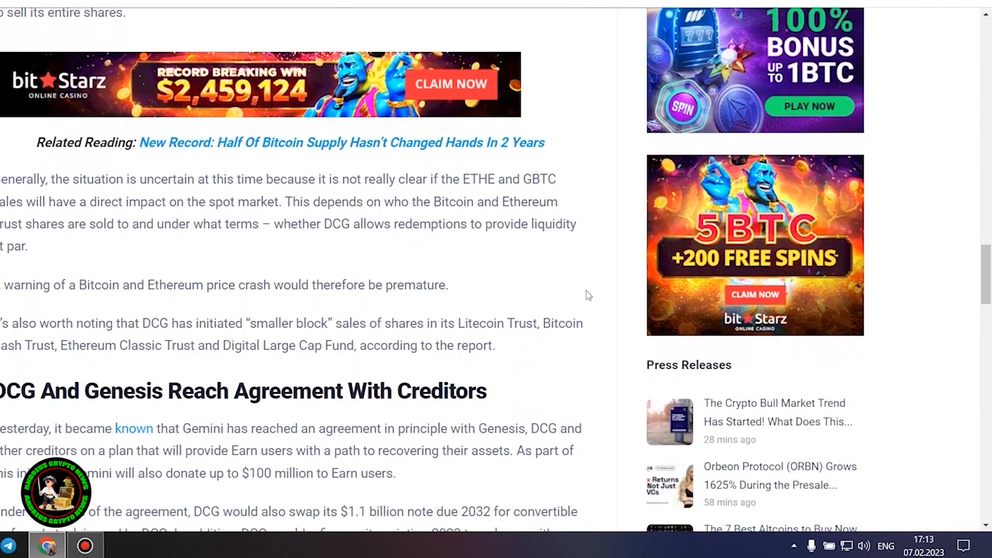
- Highlight the creditor-agreement paragraphs down to the $22,941 at-press-time Bitcoin price
scroll("down", 3)
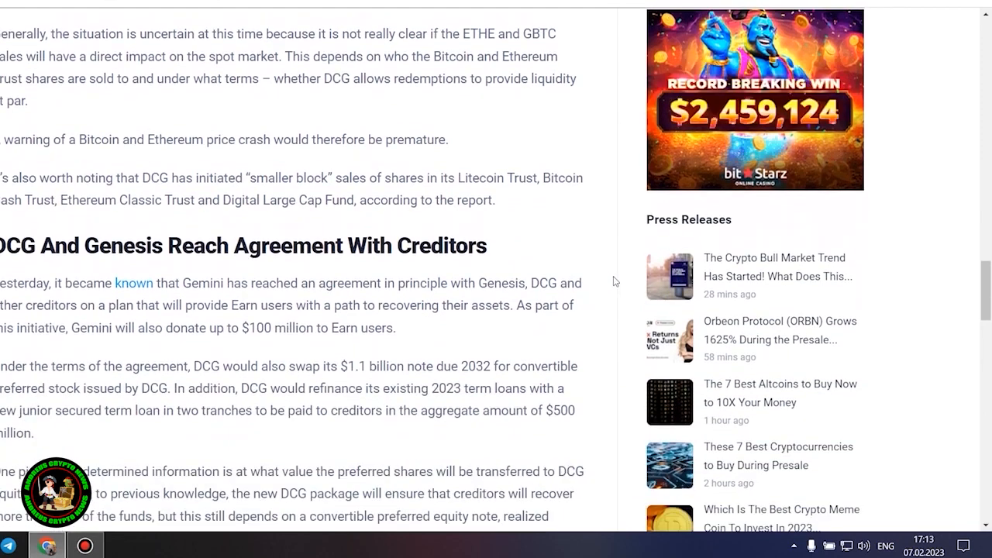
triple_click(244, 246)
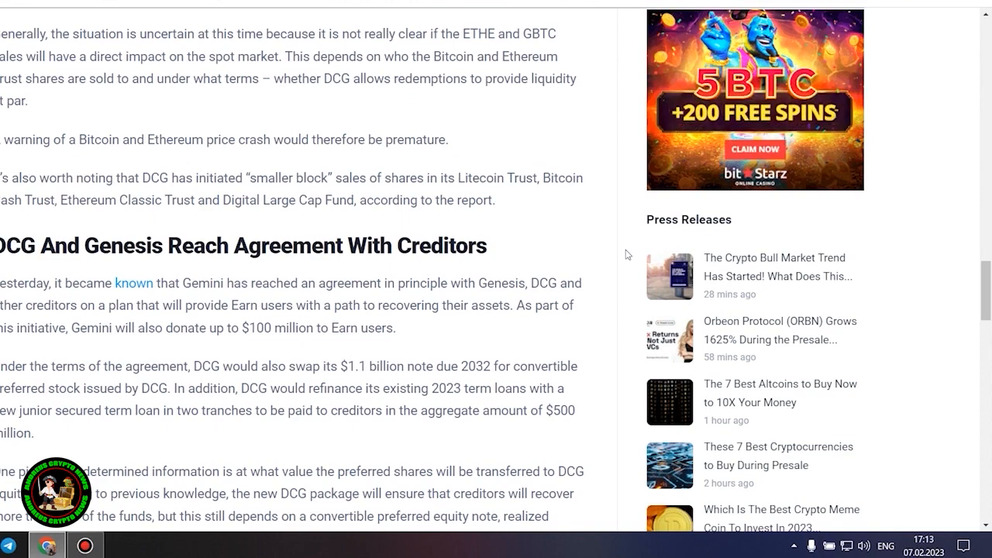
scroll("down", 3)
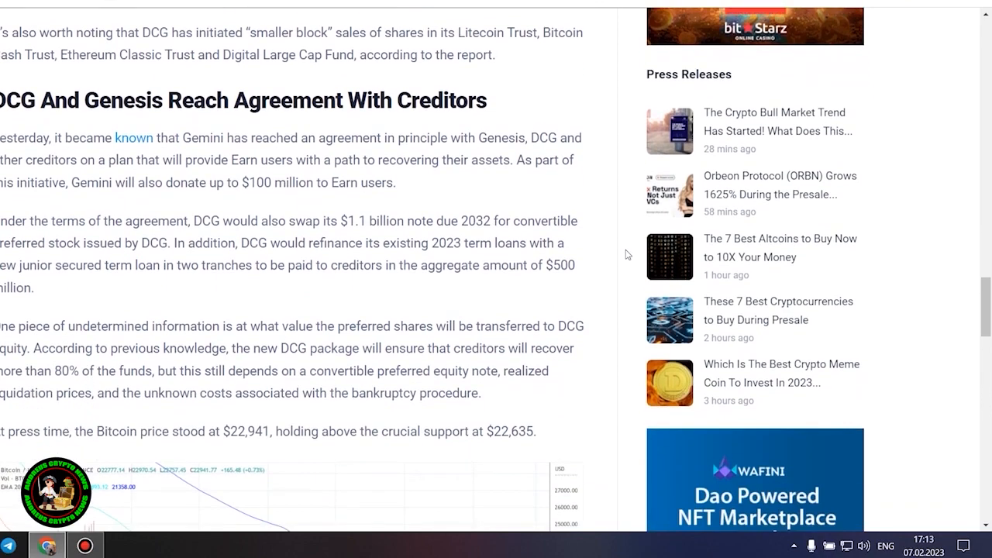
scroll("down", 3)
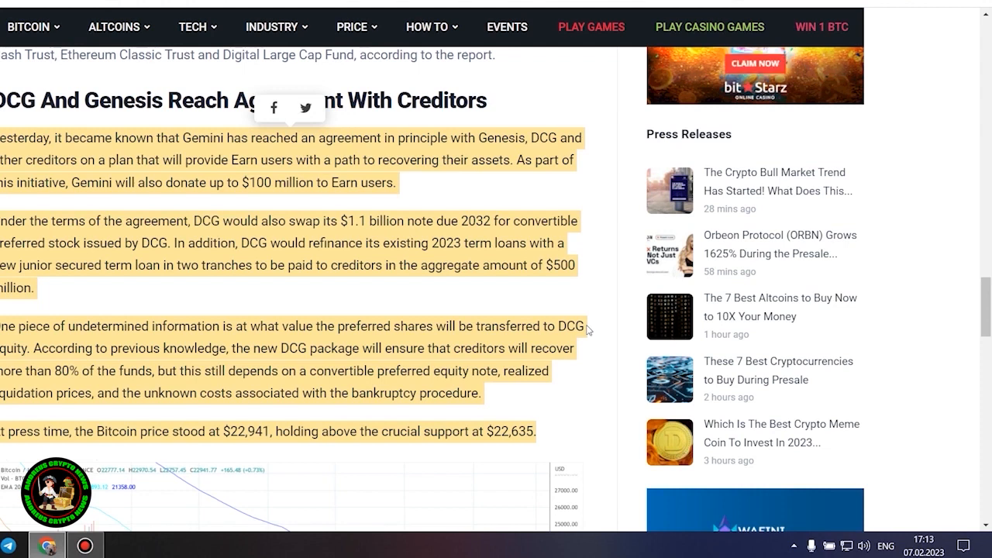
mouse_move(606, 352)
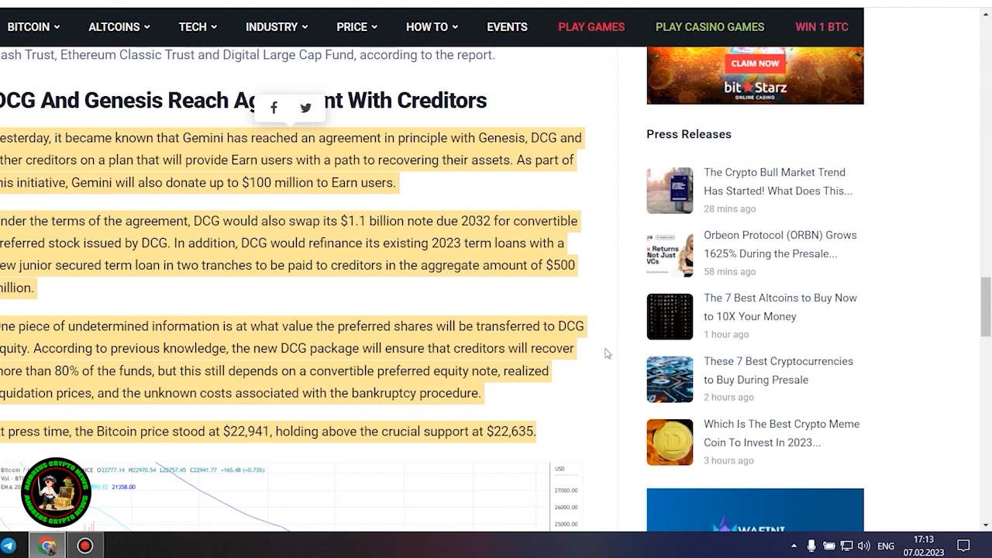
- Highlight the $22,635 support price on the BTCUSD chart, then clear it and return to GBTC's 633,000 Bitcoins passage
scroll("down", 3)
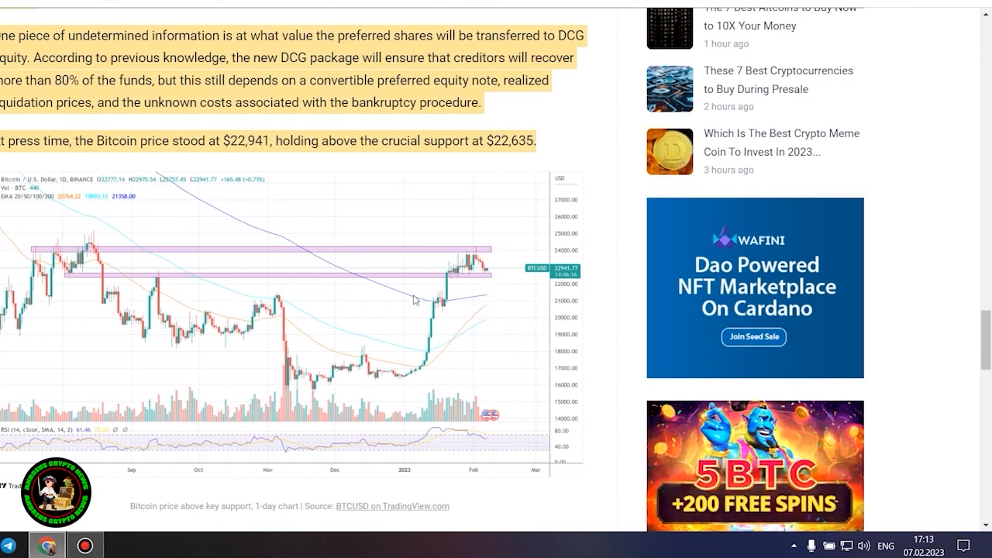
mouse_move(502, 306)
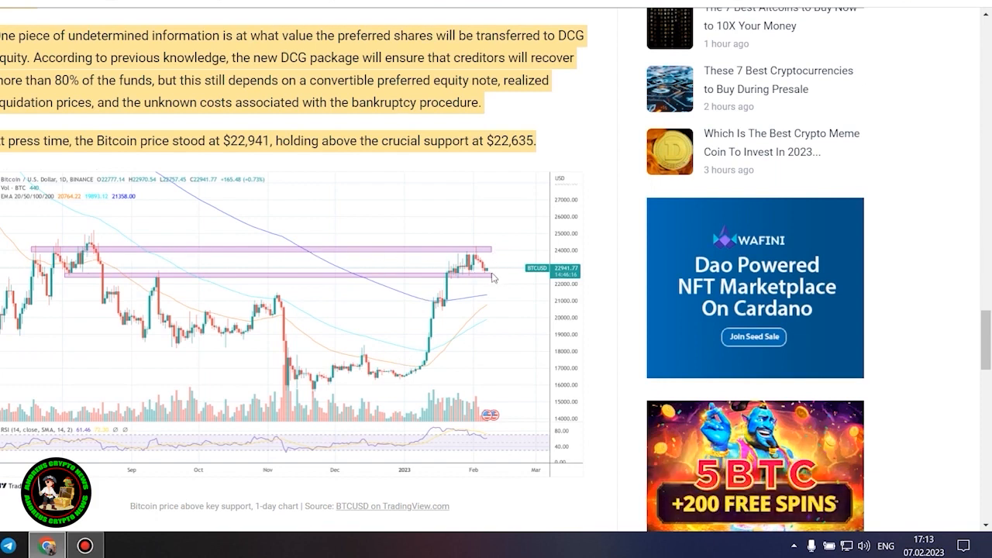
mouse_move(444, 334)
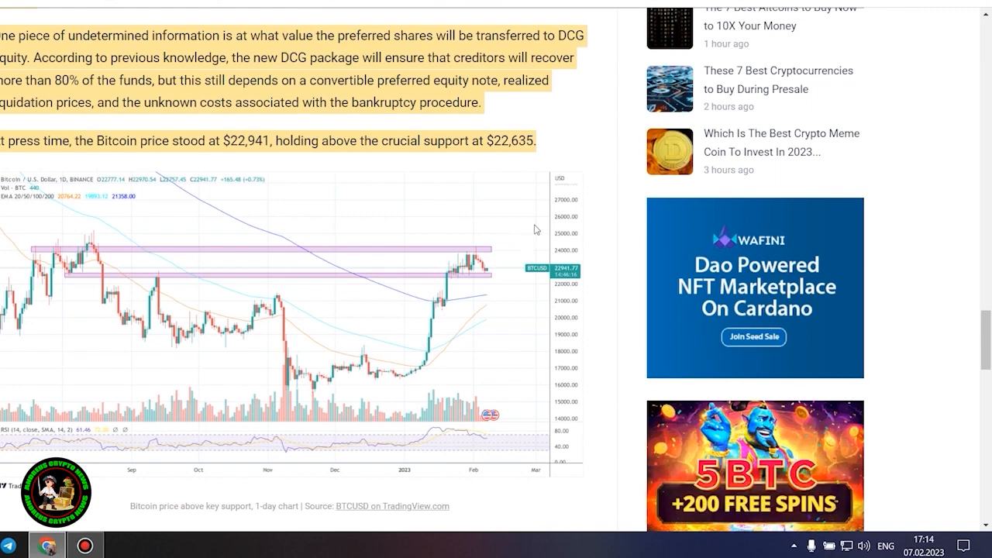
mouse_move(495, 102)
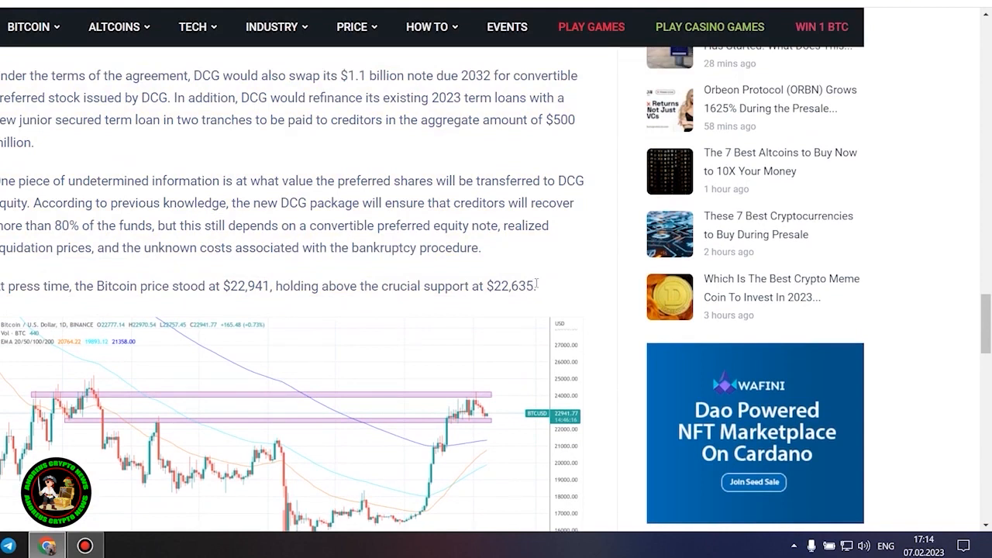
double_click(509, 286)
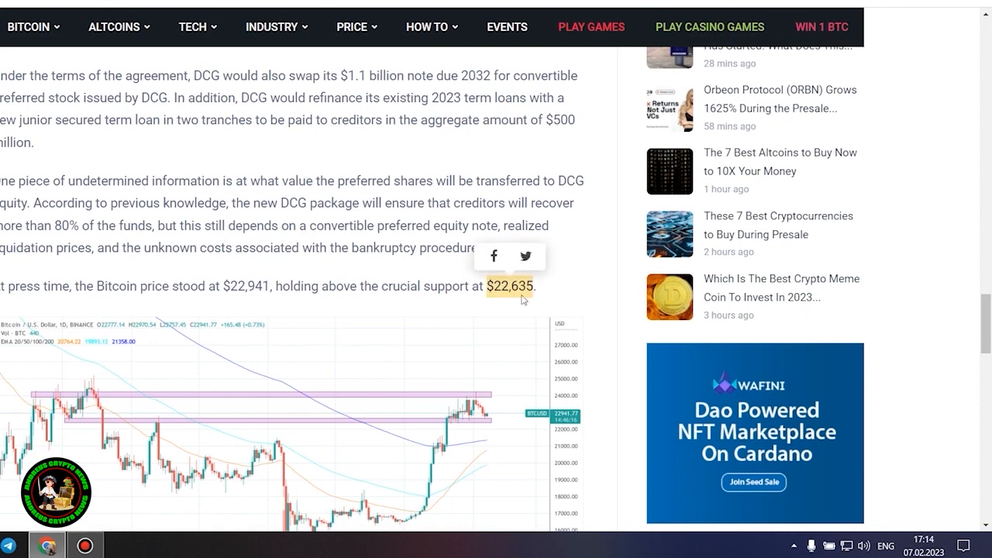
scroll("up", 3)
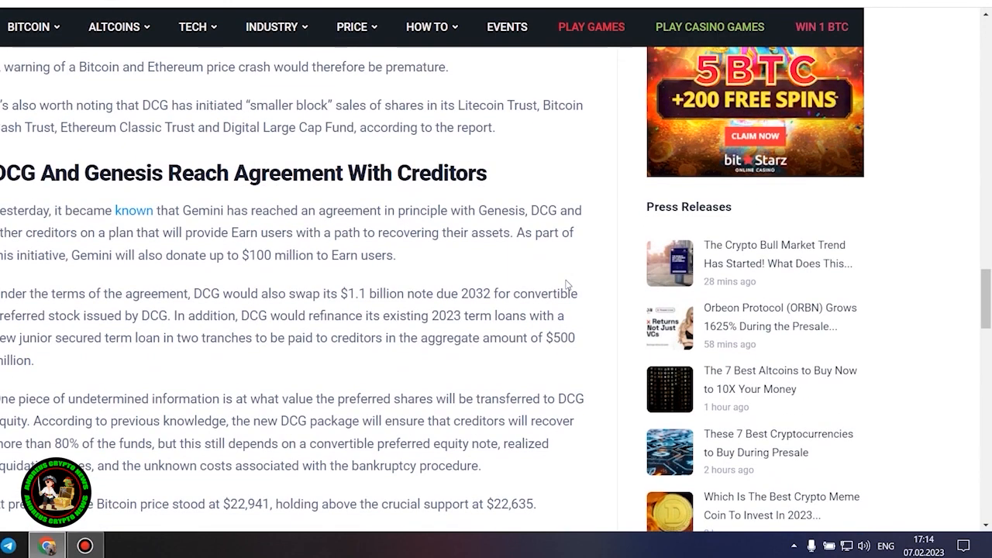
double_click(375, 255)
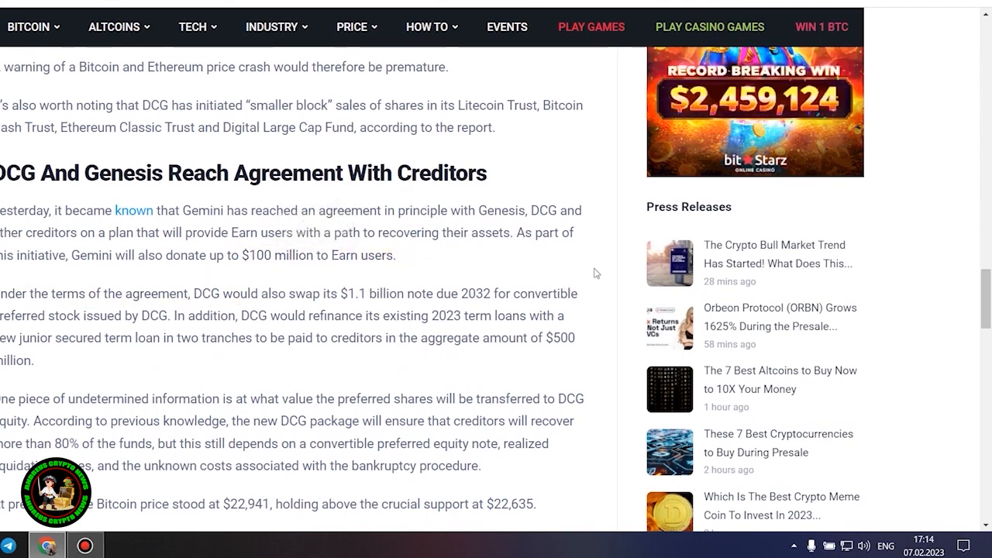
scroll("down", 3)
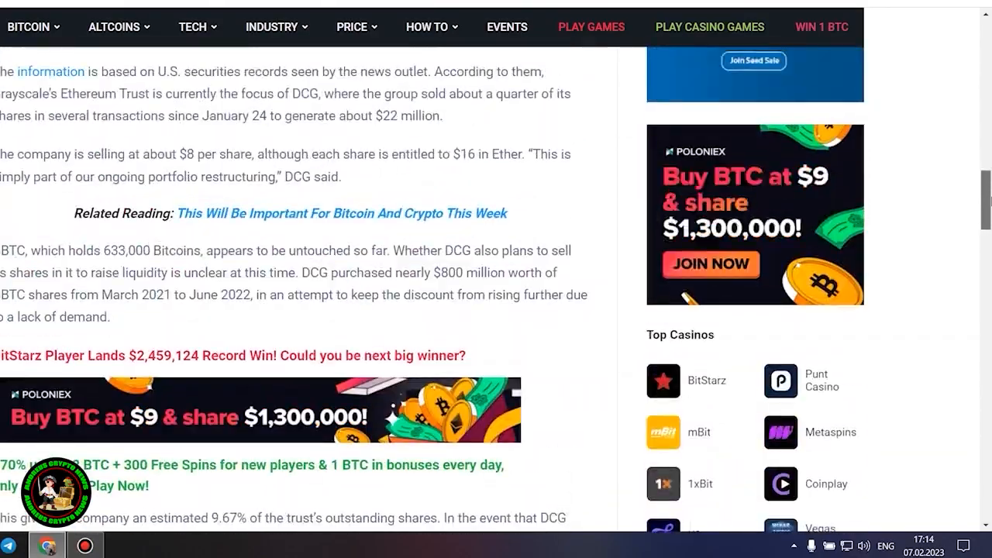